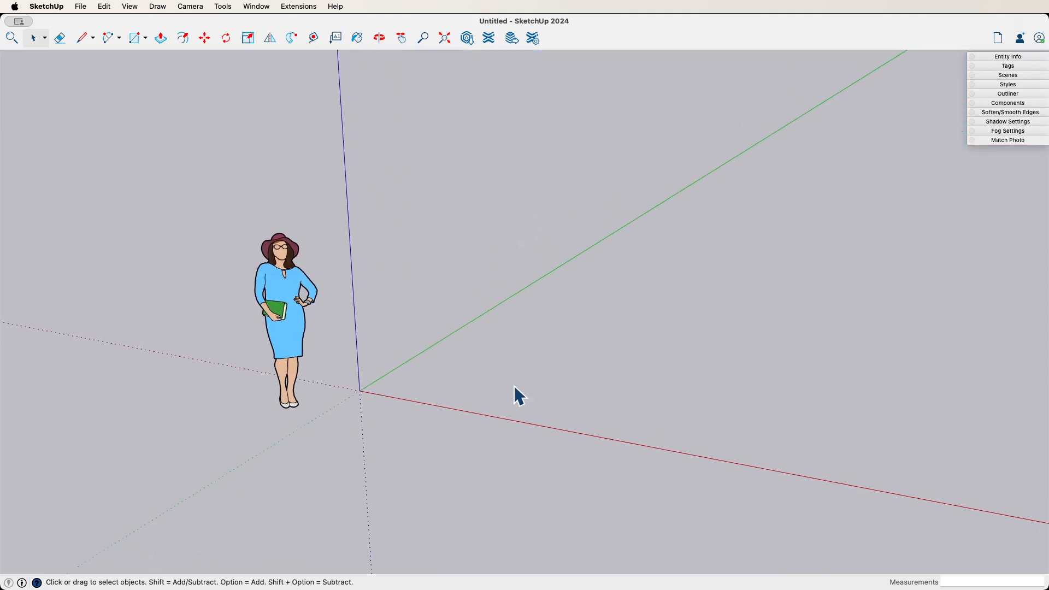
Draw a vertical wall rectangle from the origin and push it to a thin thickness.
click(134, 38)
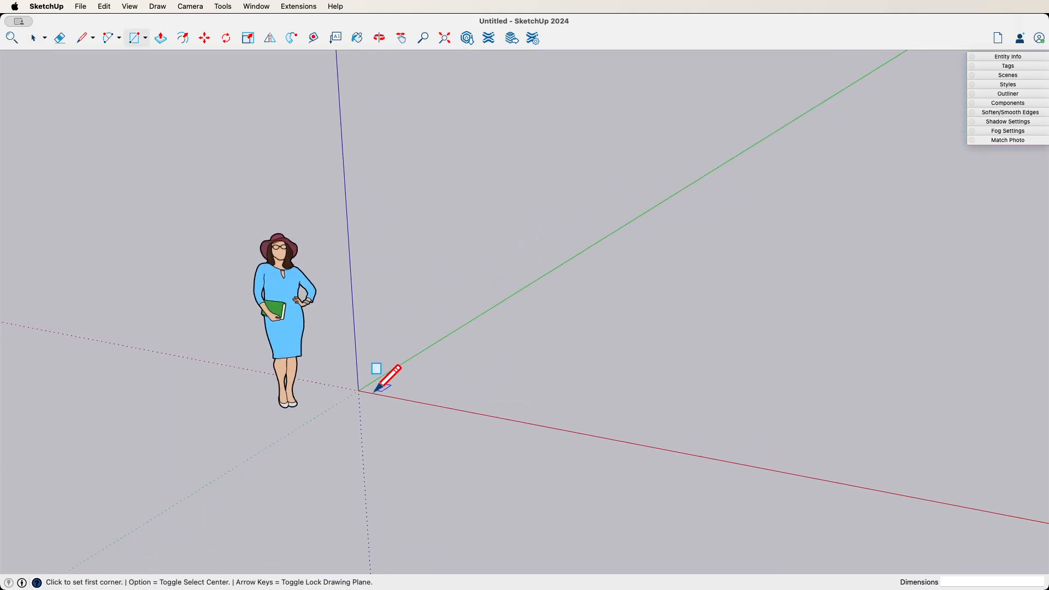
click(360, 391)
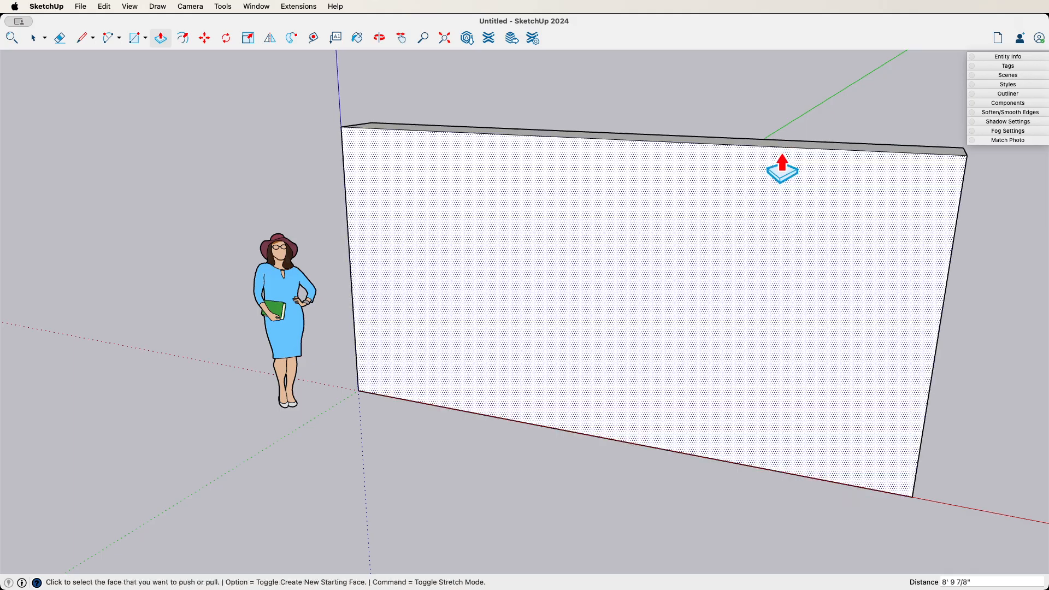
right_click(602, 295)
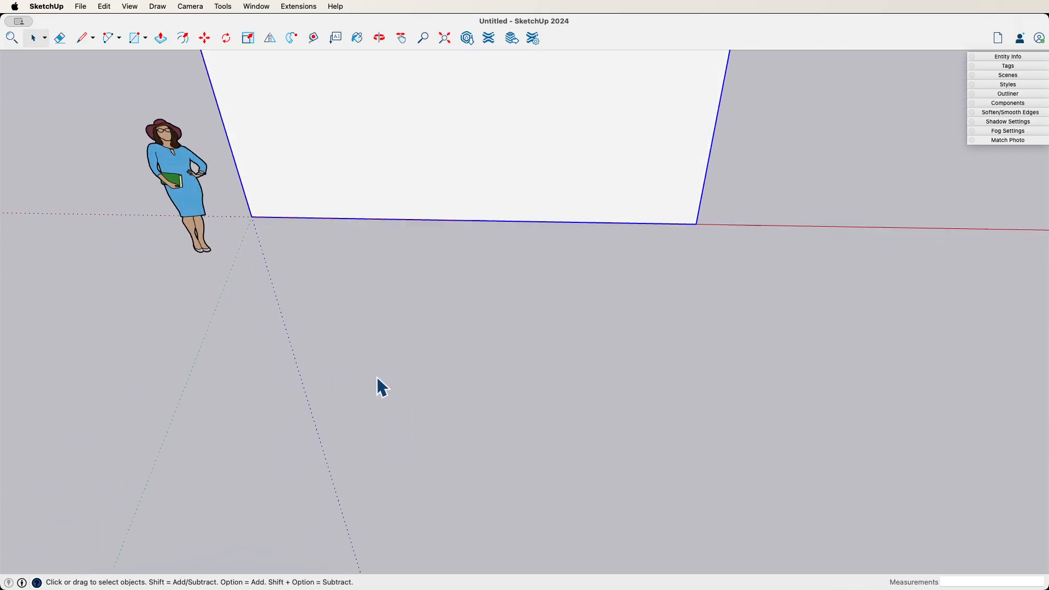
Draw a small square slab on the ground in front of the wall and select it.
click(134, 38)
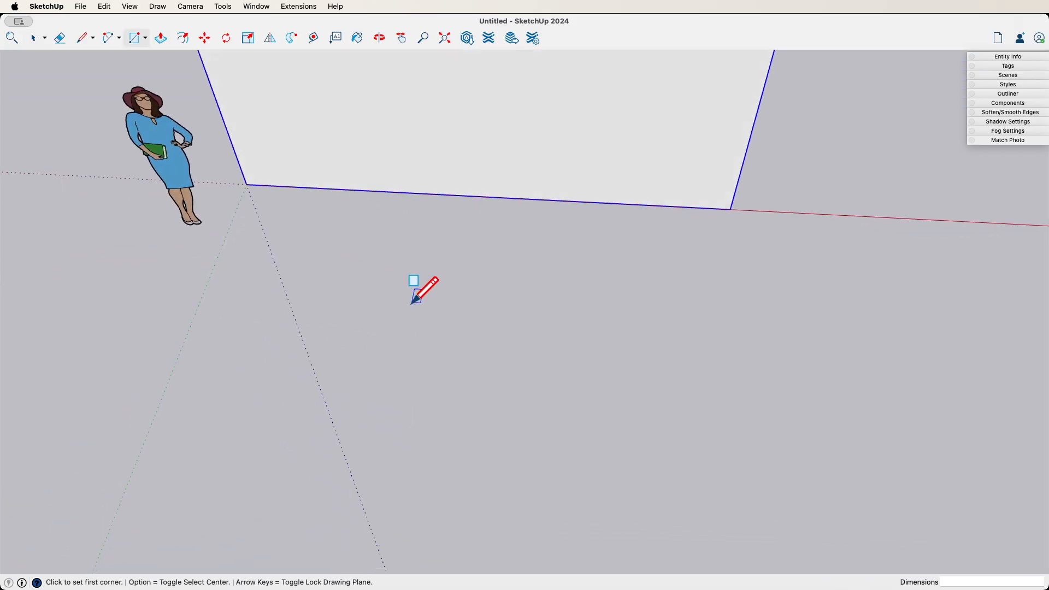
click(413, 279)
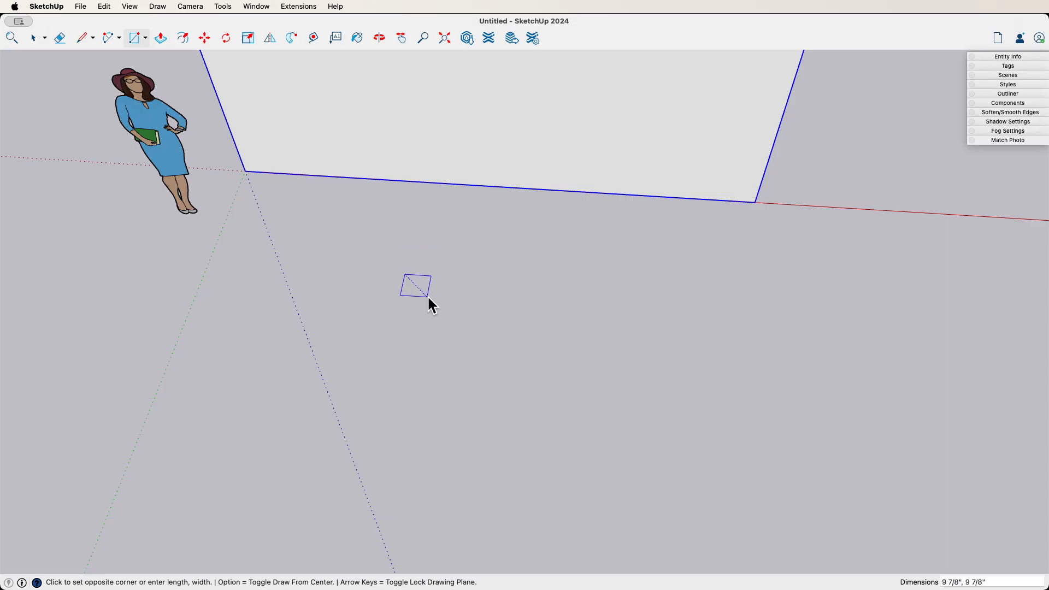
click(430, 294)
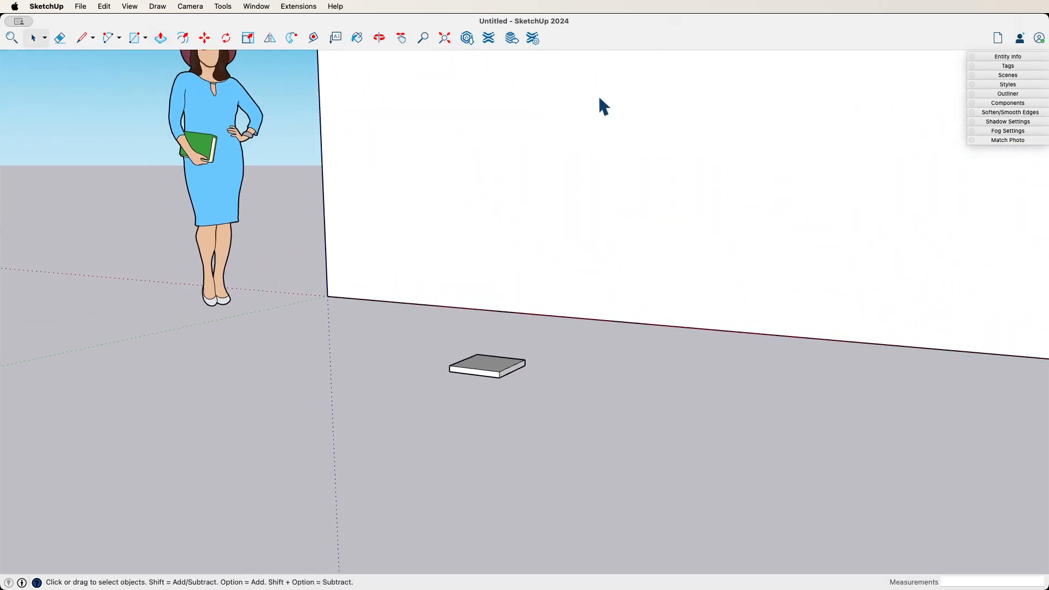
click(487, 366)
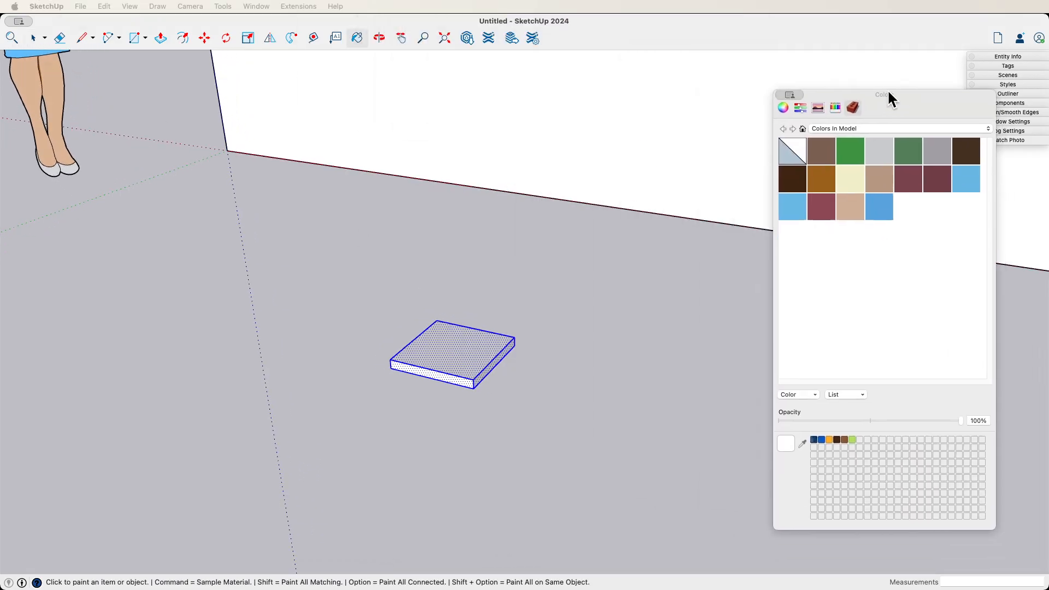
Paint the small slab with the Crayons Tungsten colour.
click(772, 98)
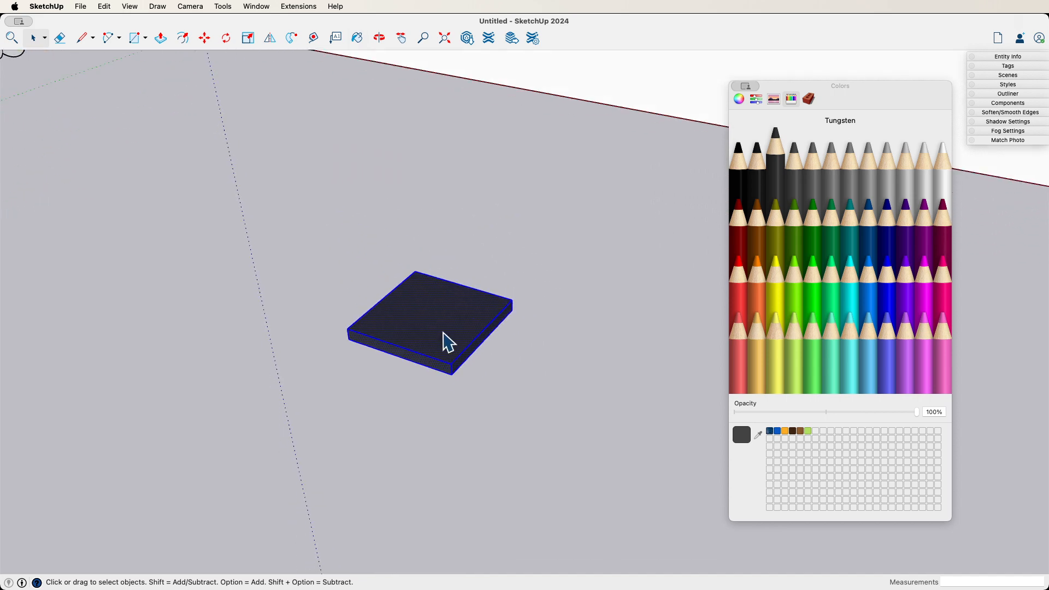
right_click(431, 322)
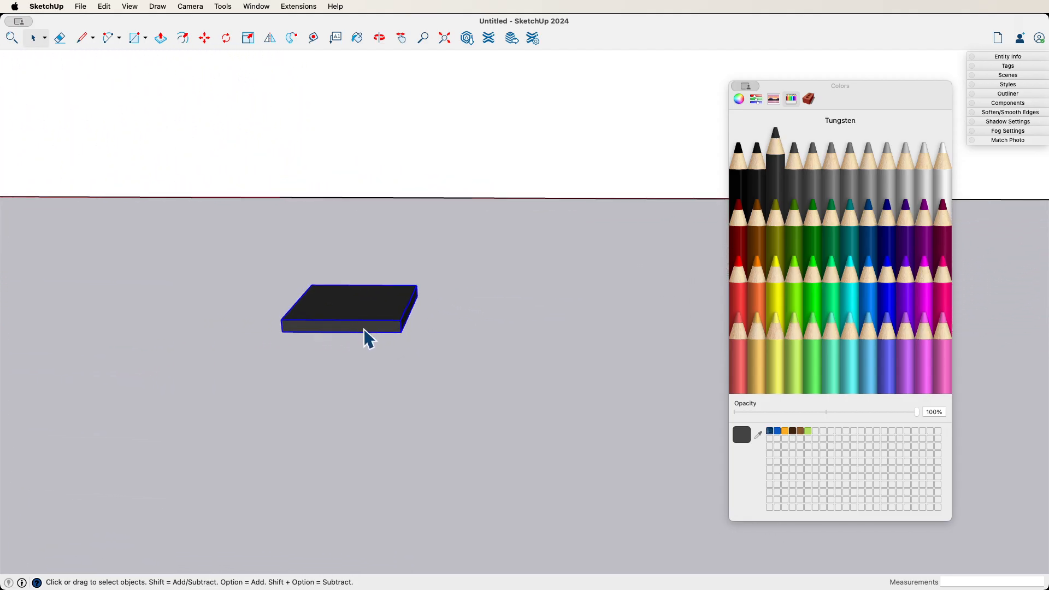
Push an arc profile into a half-cylinder shade over the base and sample the base's dark material.
click(133, 38)
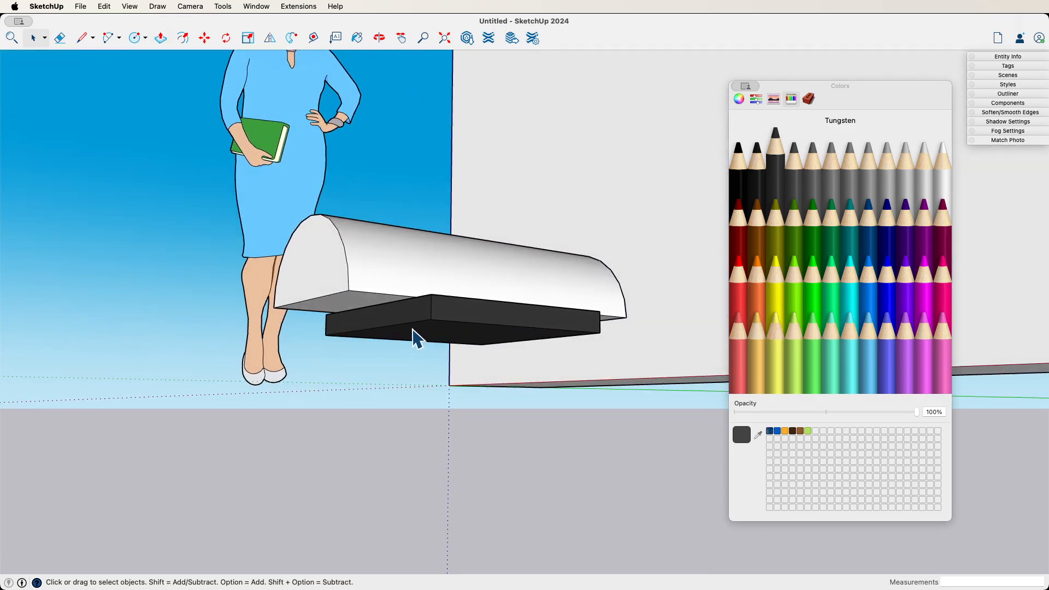
click(418, 325)
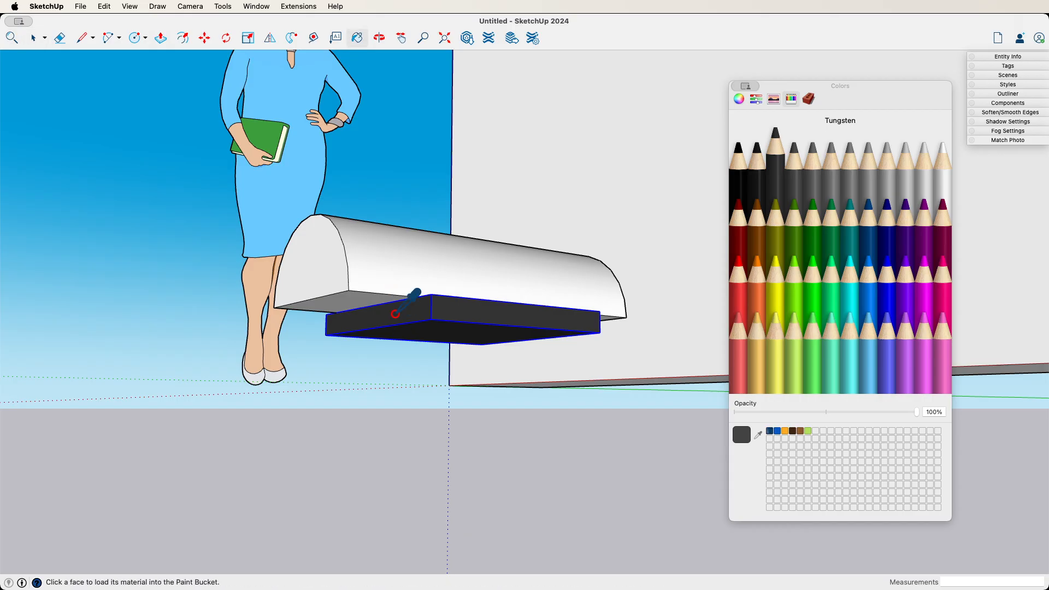
click(412, 297)
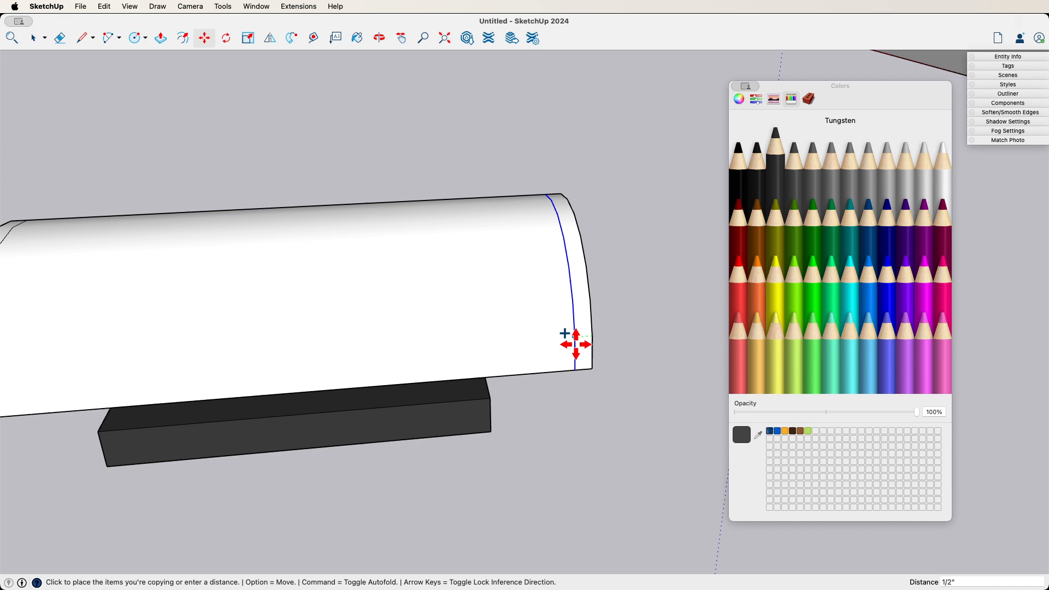
mouse_move(572, 345)
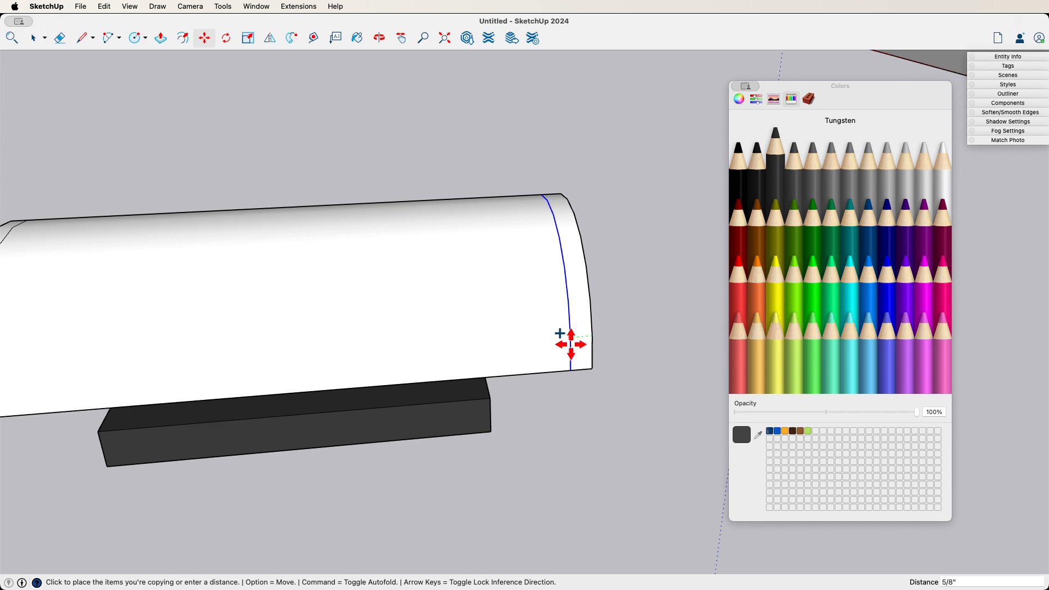
mouse_move(571, 344)
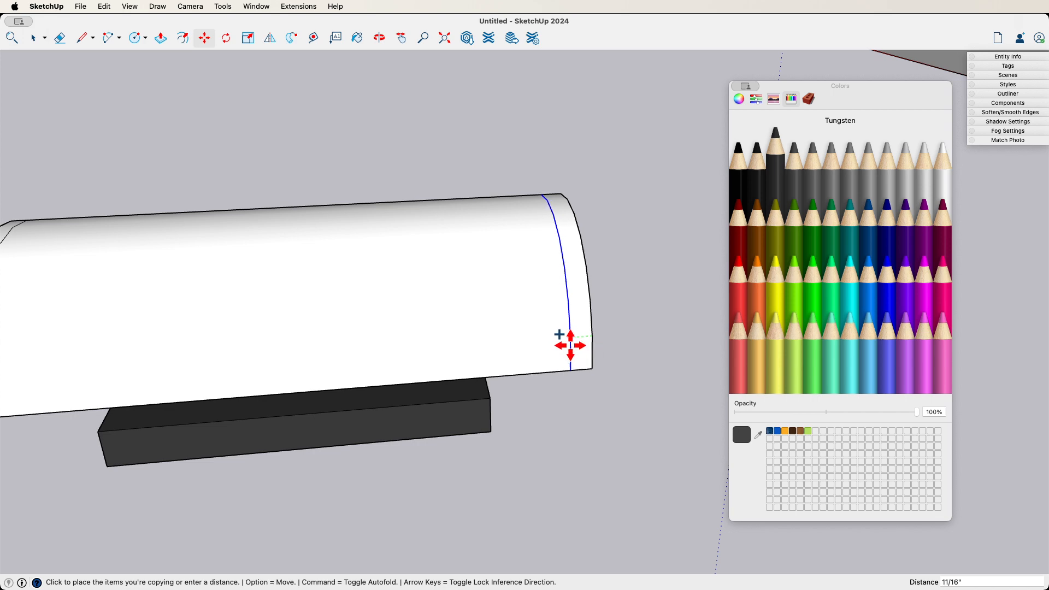
mouse_move(573, 346)
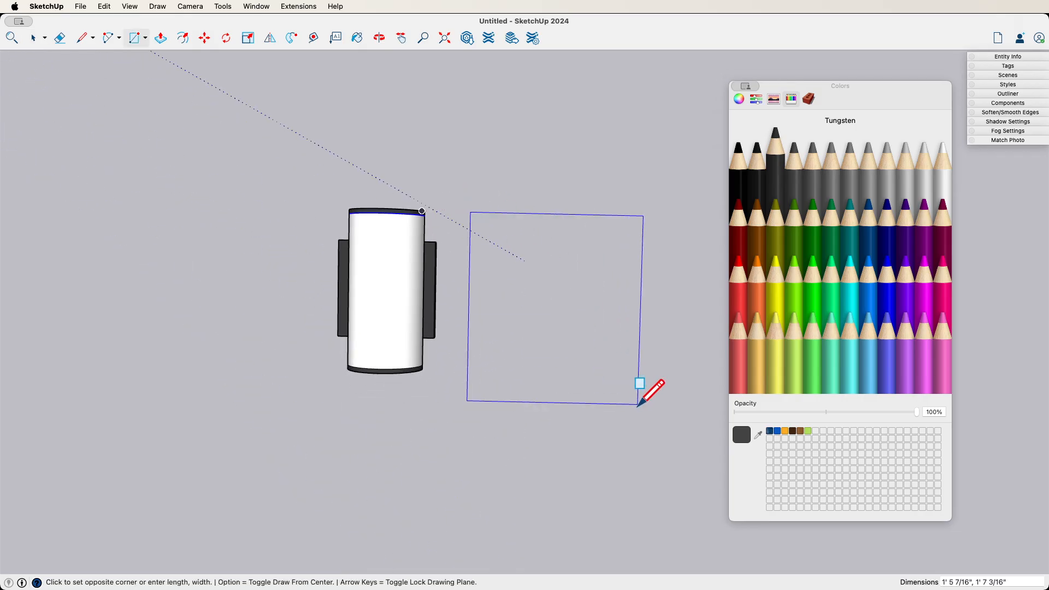
Draw a square panel beside the sconce and show the Brick, Cladding and Siding materials.
click(639, 399)
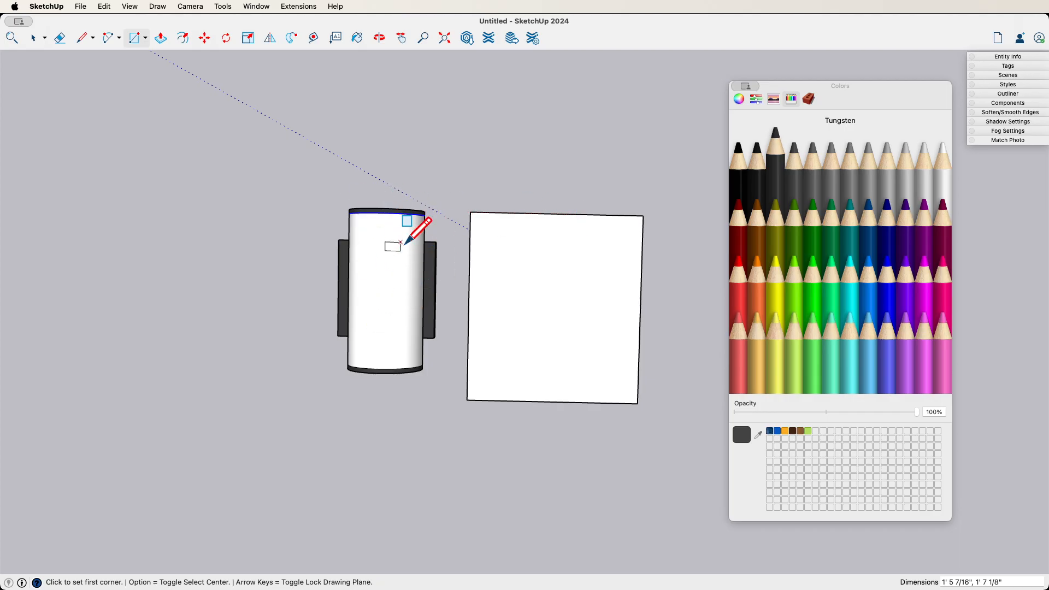
mouse_move(661, 148)
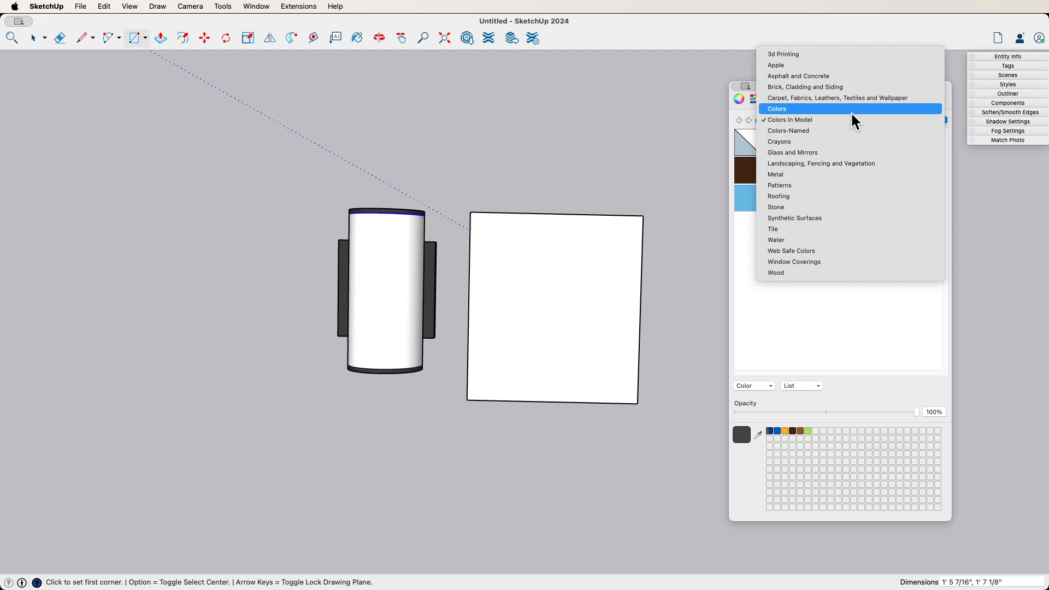
mouse_move(805, 87)
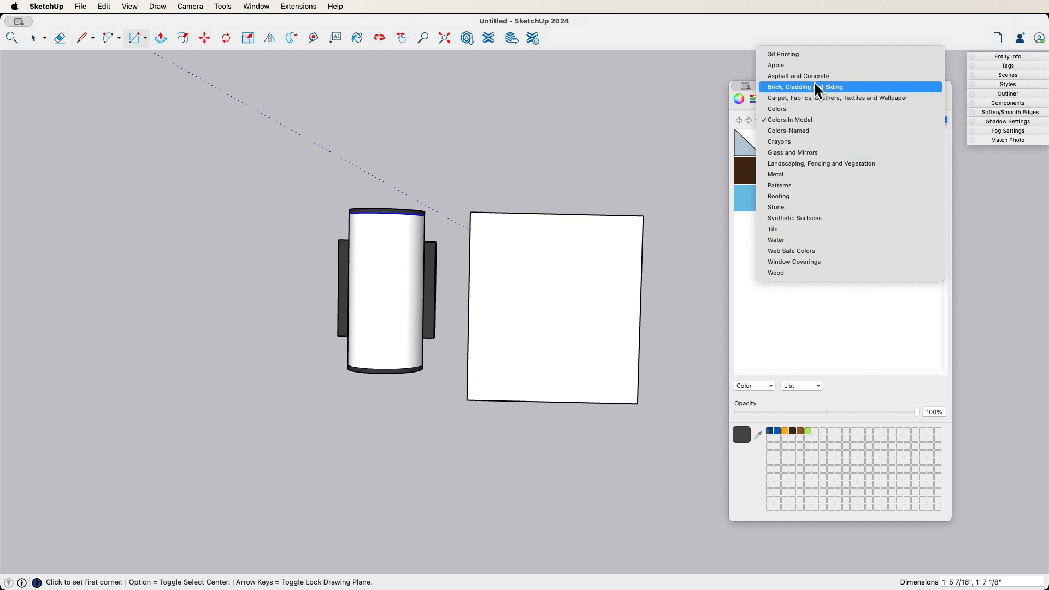
click(805, 87)
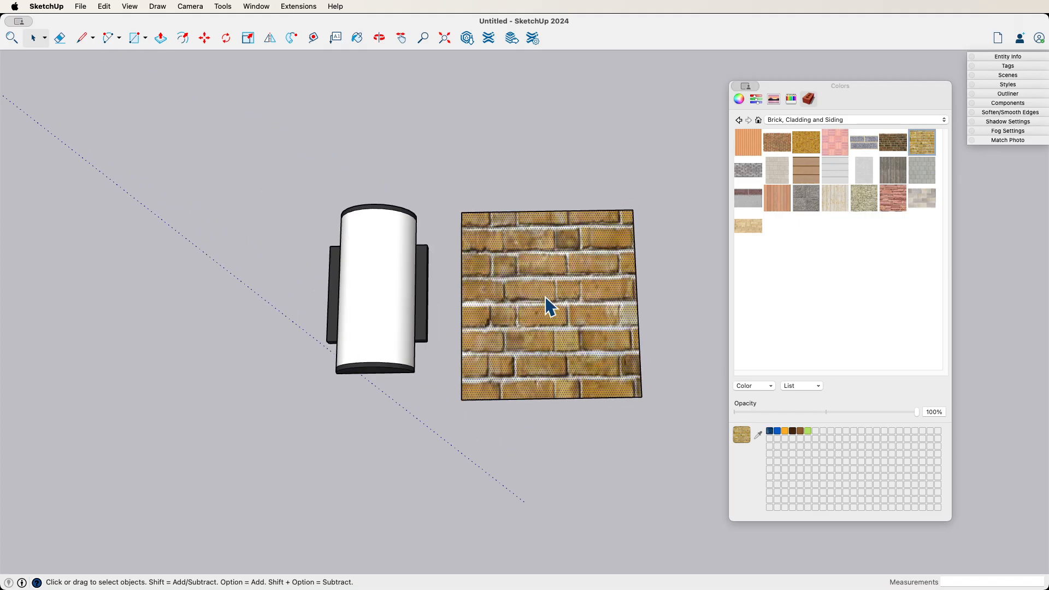
Scale the Brick Rough Tan texture on the square panel much smaller.
right_click(547, 306)
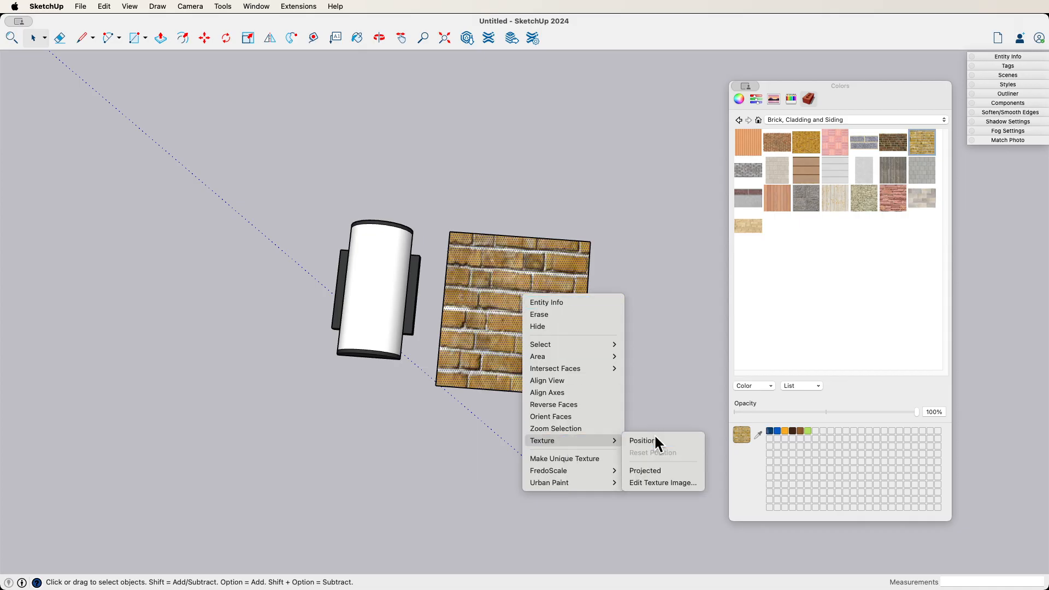
click(640, 441)
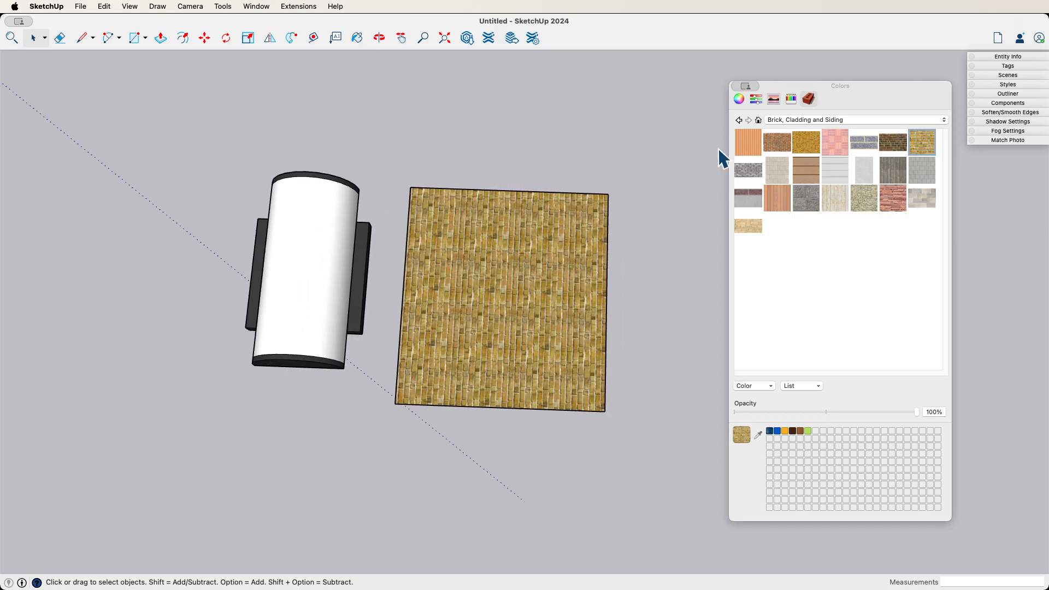
Tint the Brick Rough Tan material toward a light yellow hue on the colour wheel.
click(755, 99)
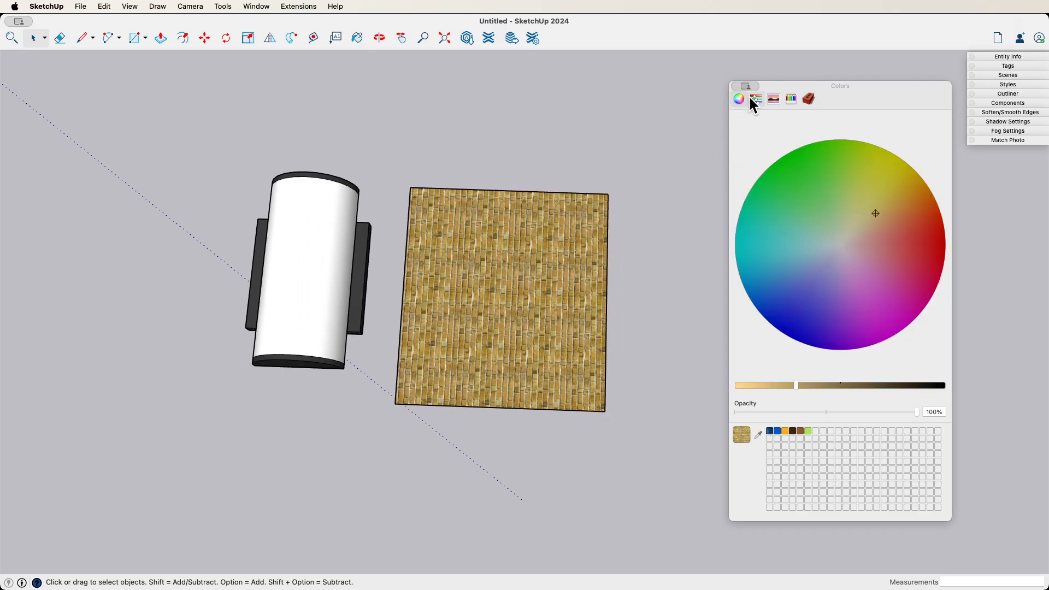
click(774, 99)
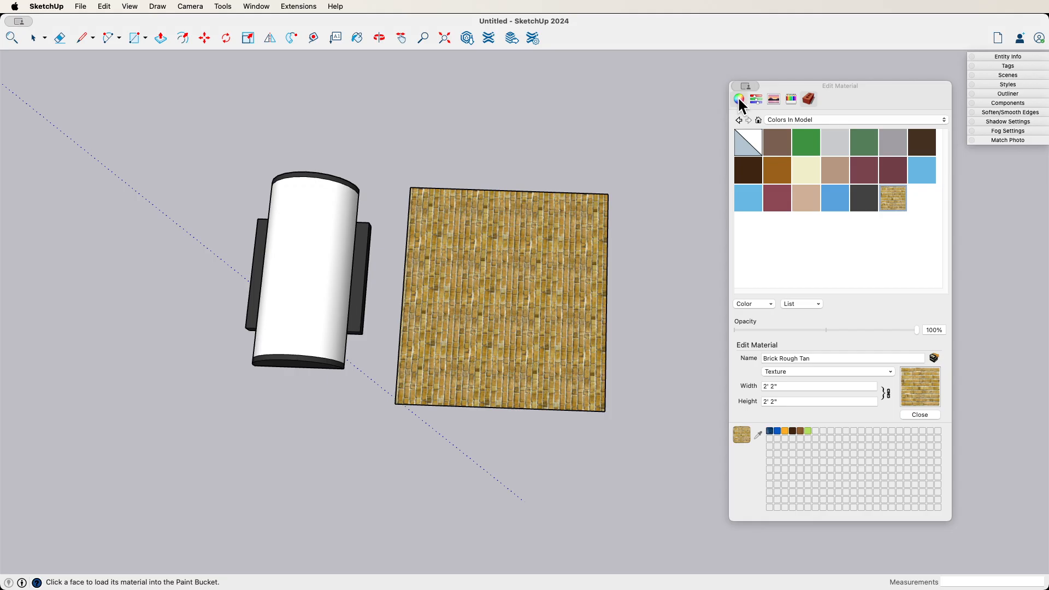
click(739, 99)
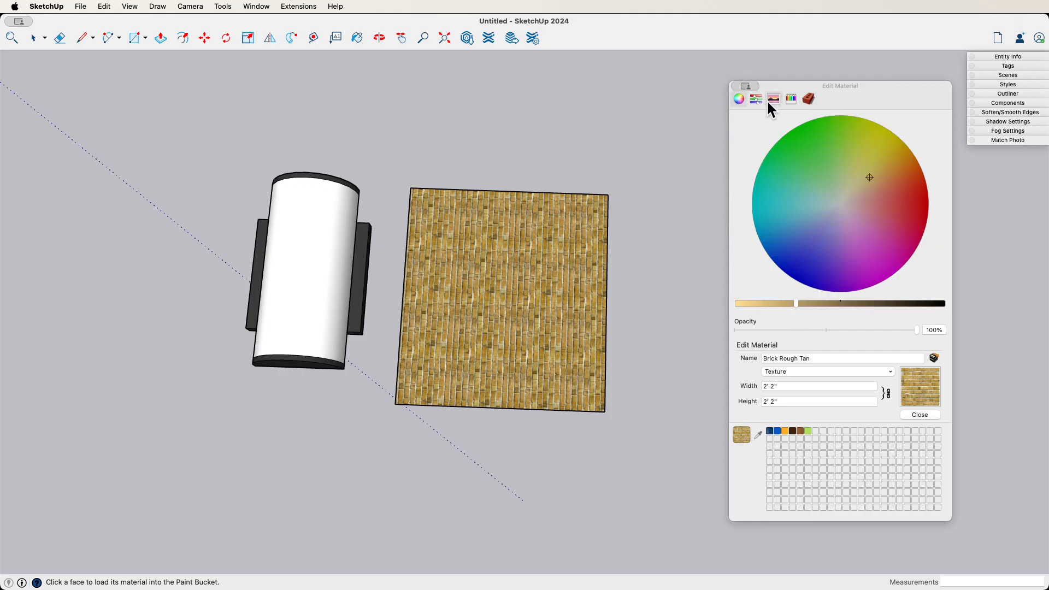
mouse_move(796, 315)
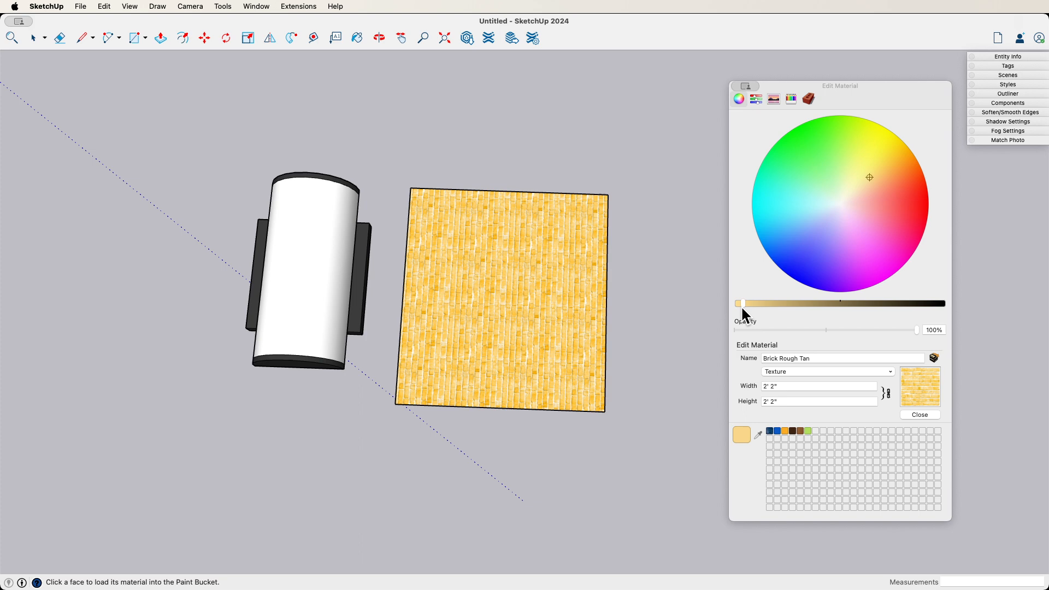
mouse_move(902, 171)
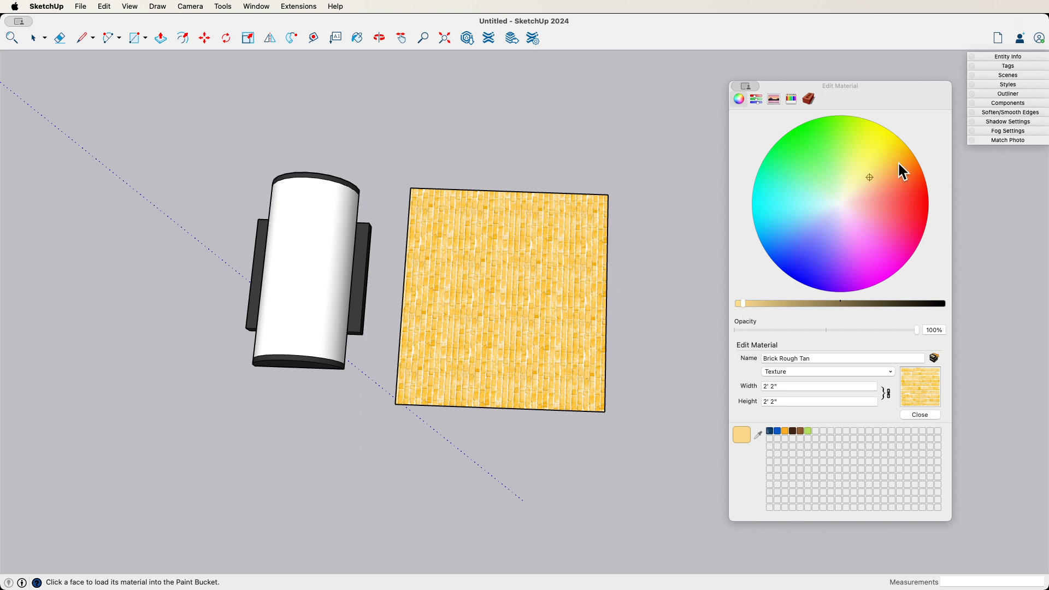
click(852, 188)
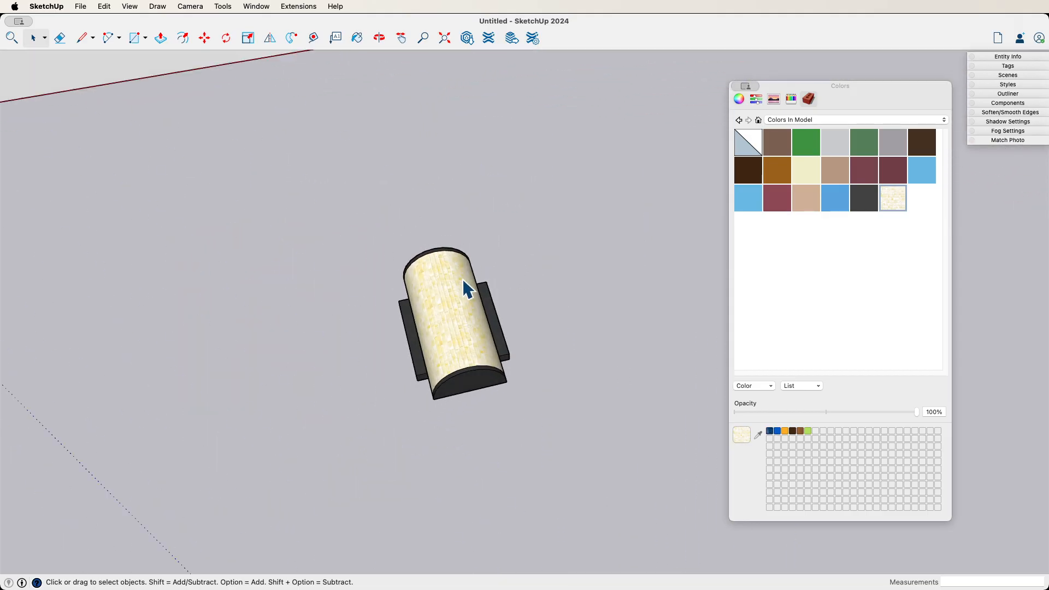
Select the whole sconce, now with its cream-textured curved shade.
right_click(448, 301)
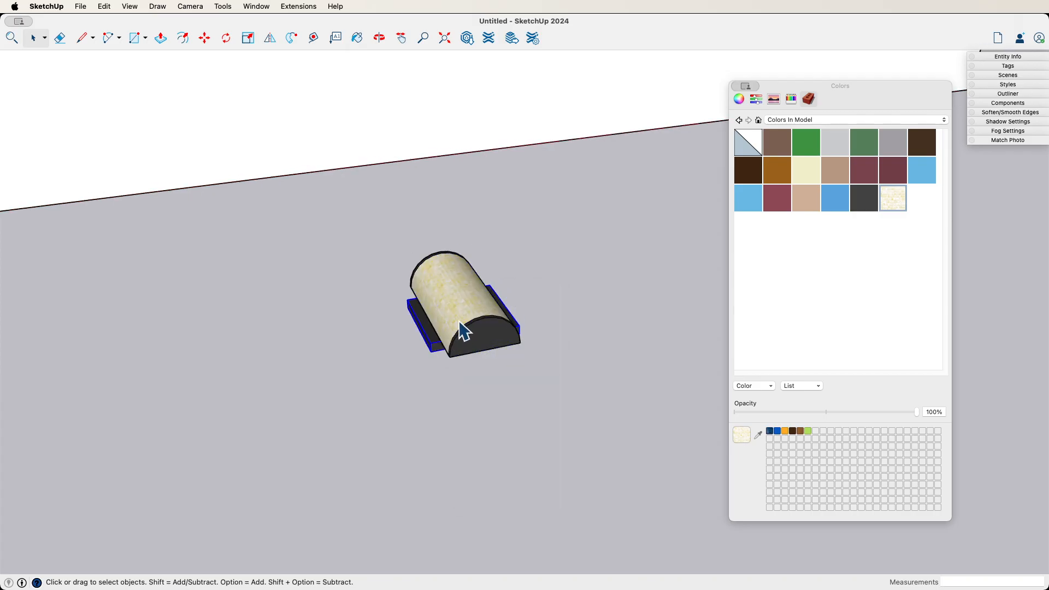
click(461, 315)
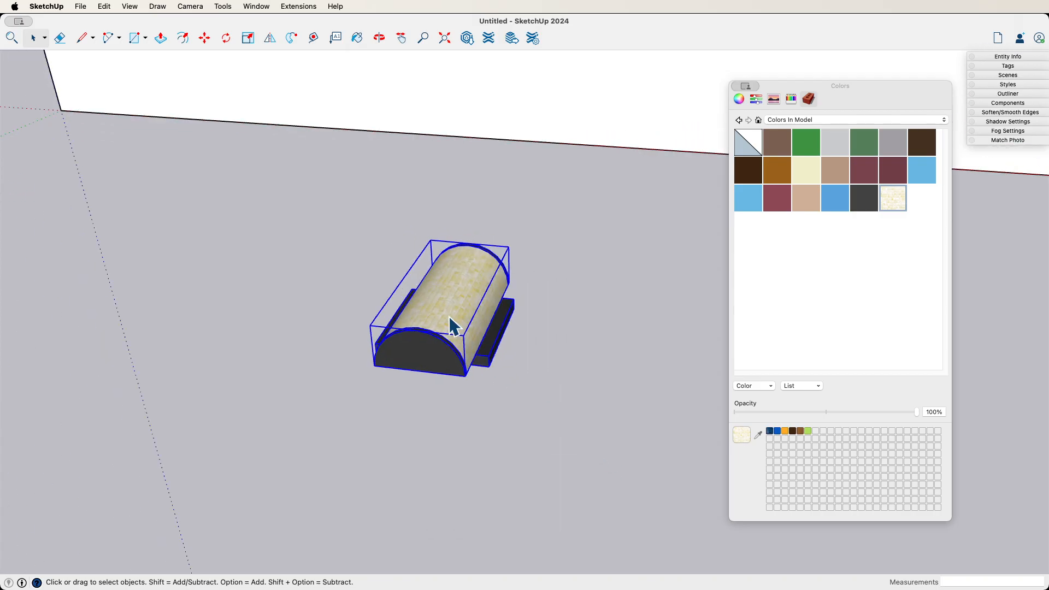
Make the sconce a component named Sconce with Glue to set to Any.
right_click(452, 325)
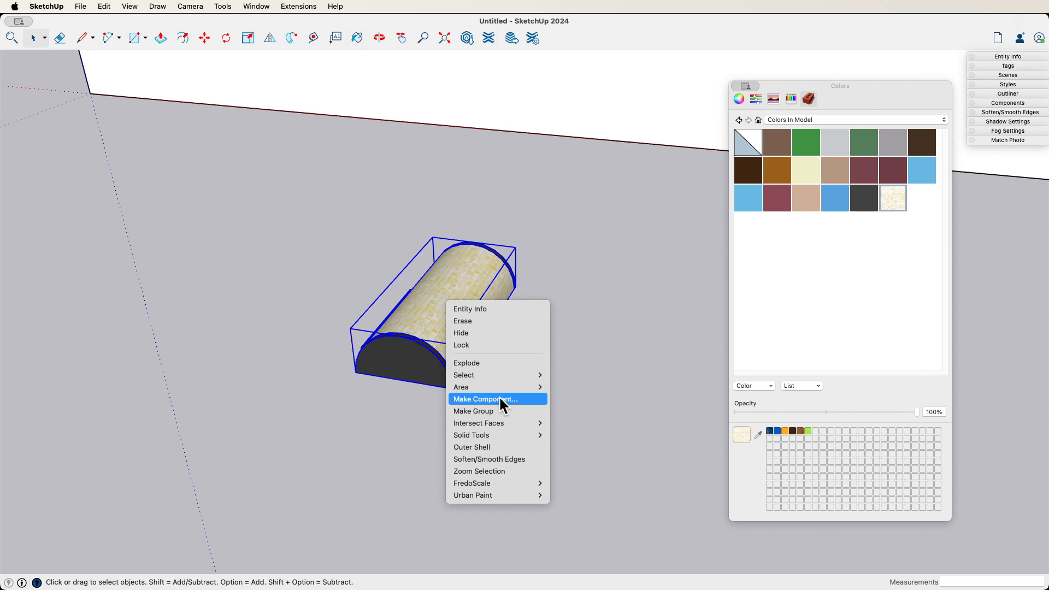
click(485, 399)
text(Sconce)
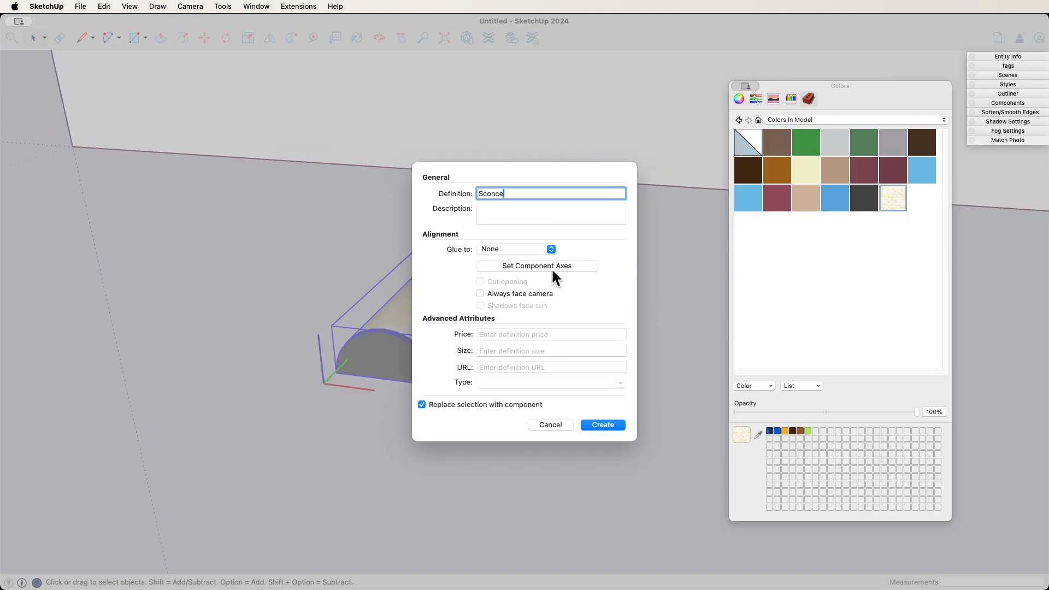
click(516, 249)
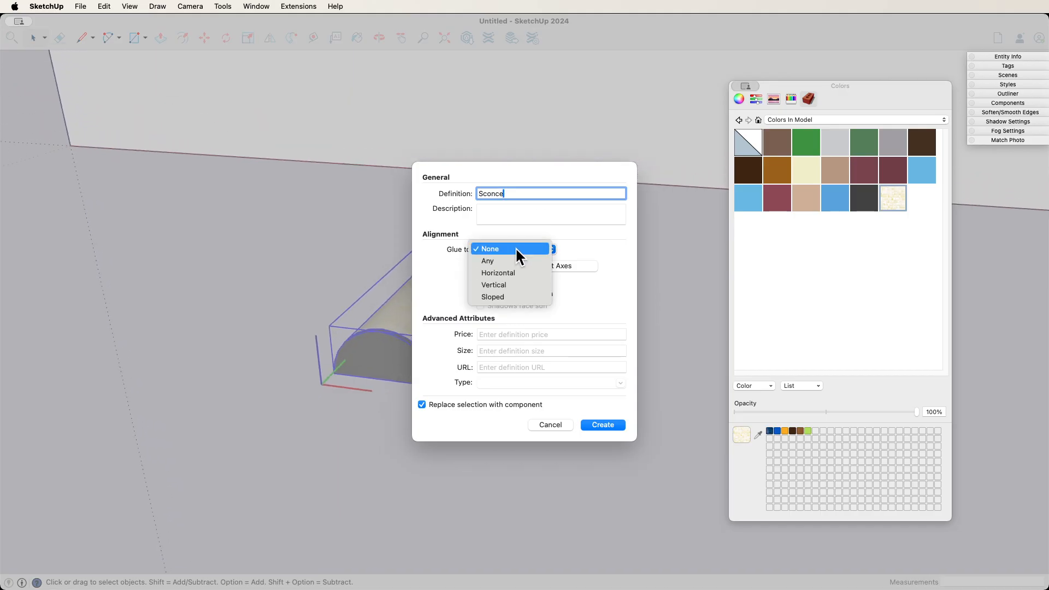
mouse_move(522, 284)
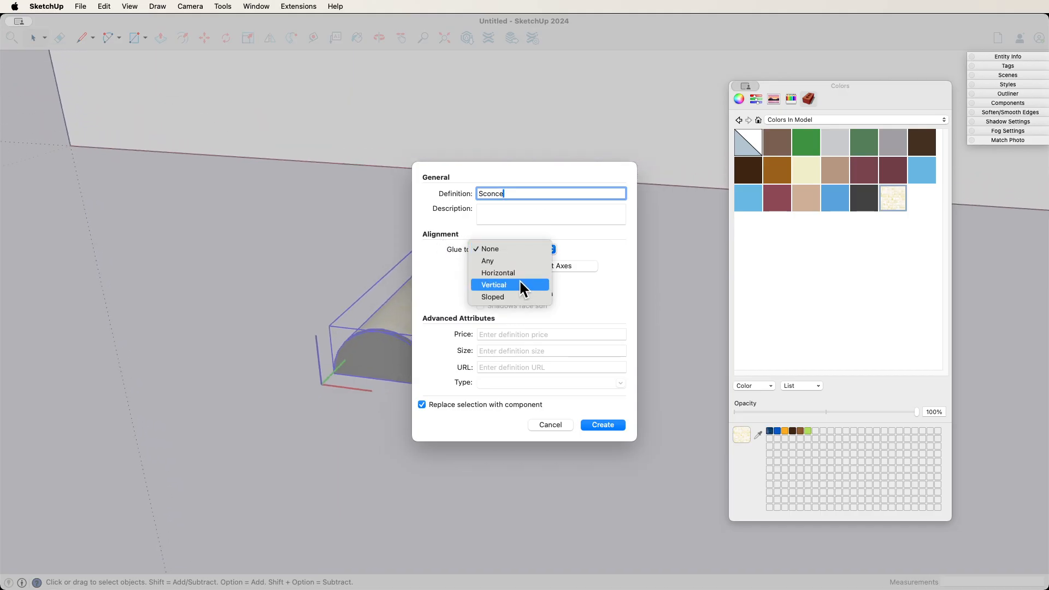
click(486, 261)
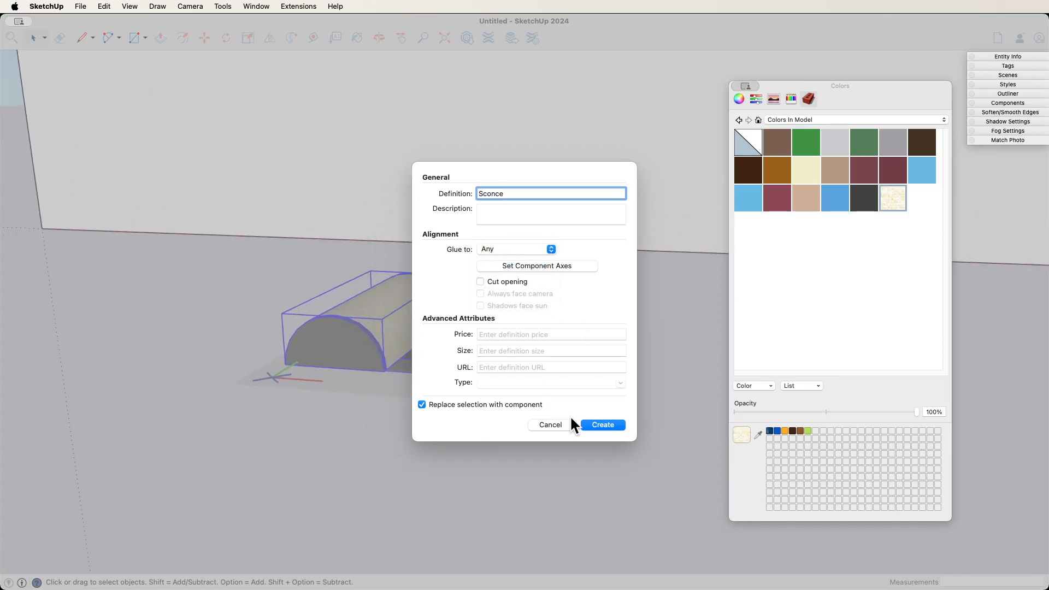
mouse_move(601, 425)
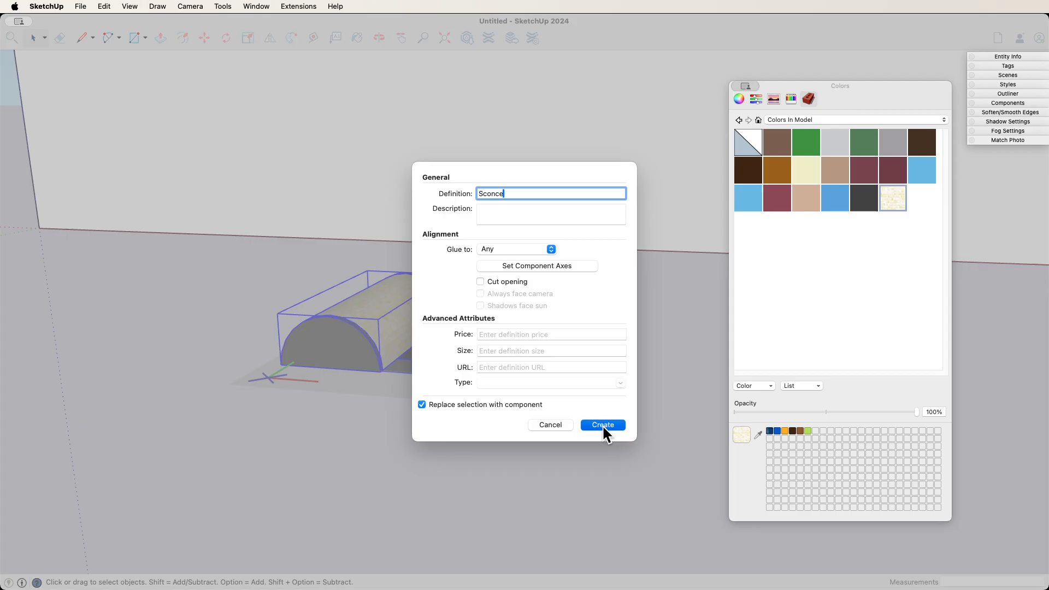
click(601, 425)
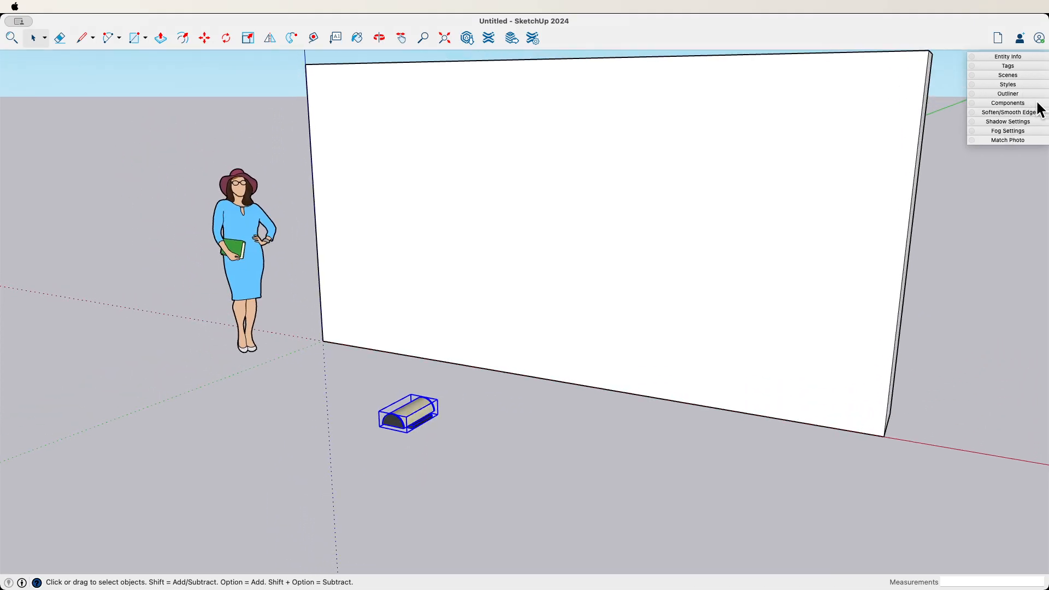
Place a Sconce from the Components tray high up on the wall face.
click(1007, 103)
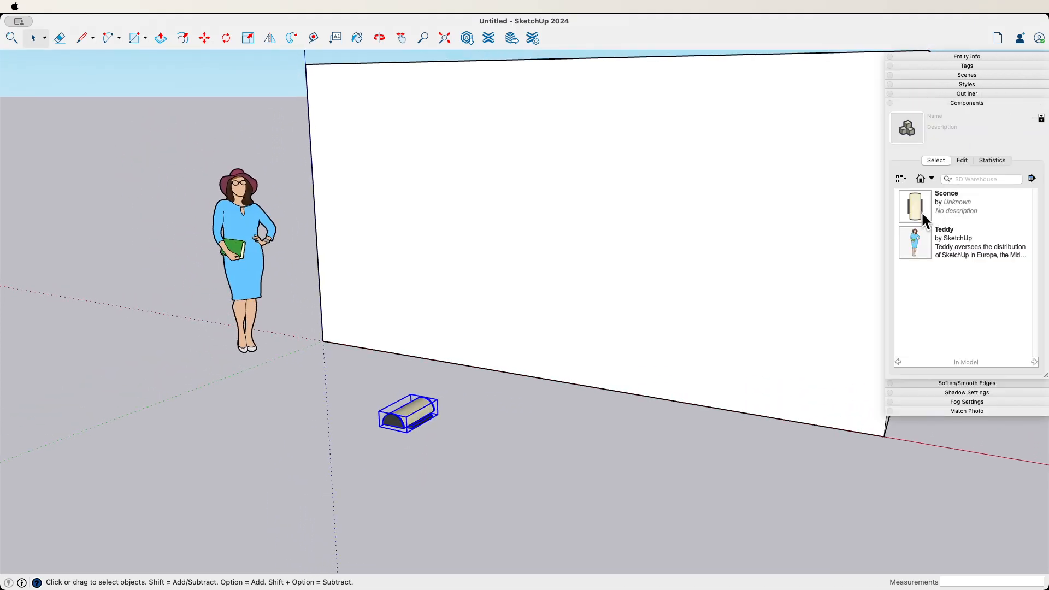
click(915, 206)
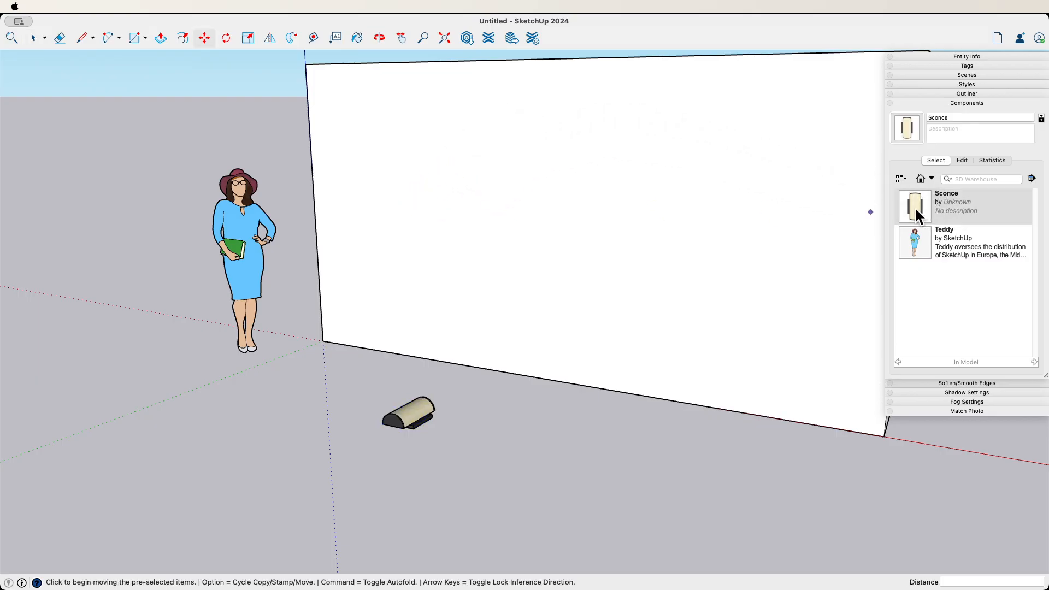
click(461, 165)
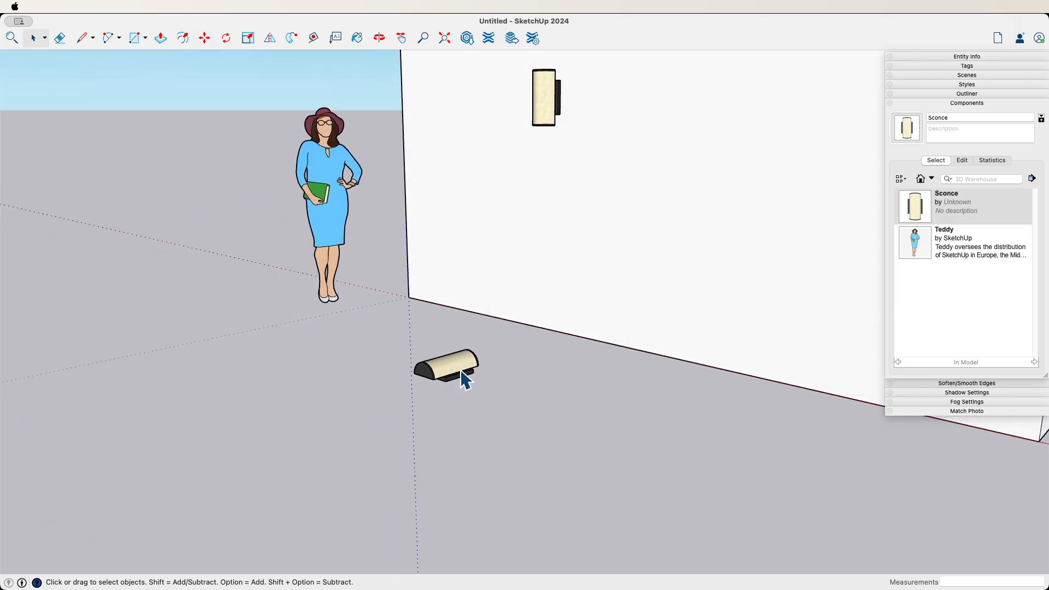
Enter the grounded sconce and draw a line along its base from the corner.
click(445, 367)
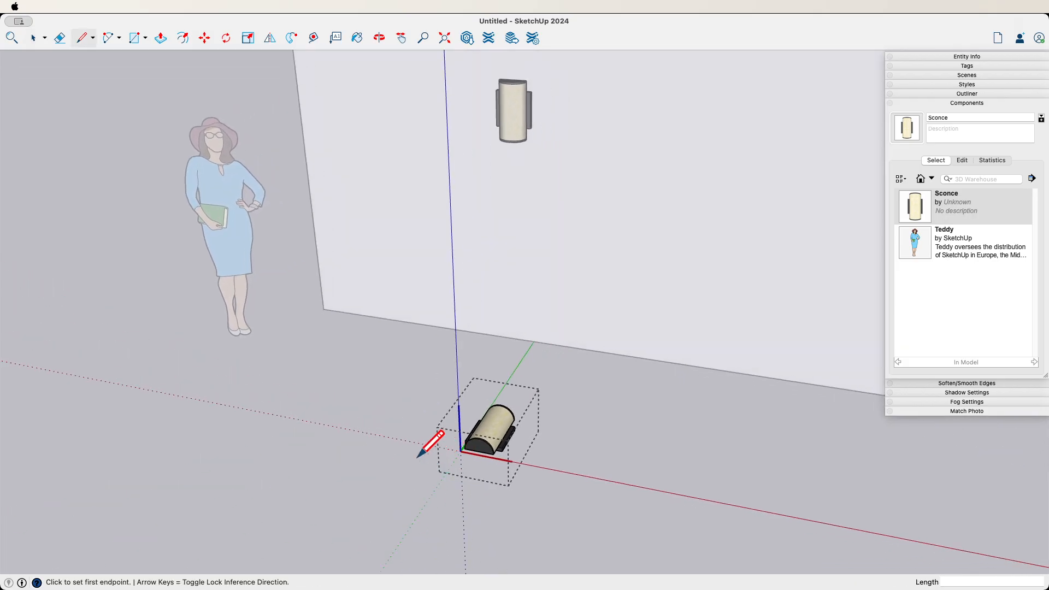
click(32, 37)
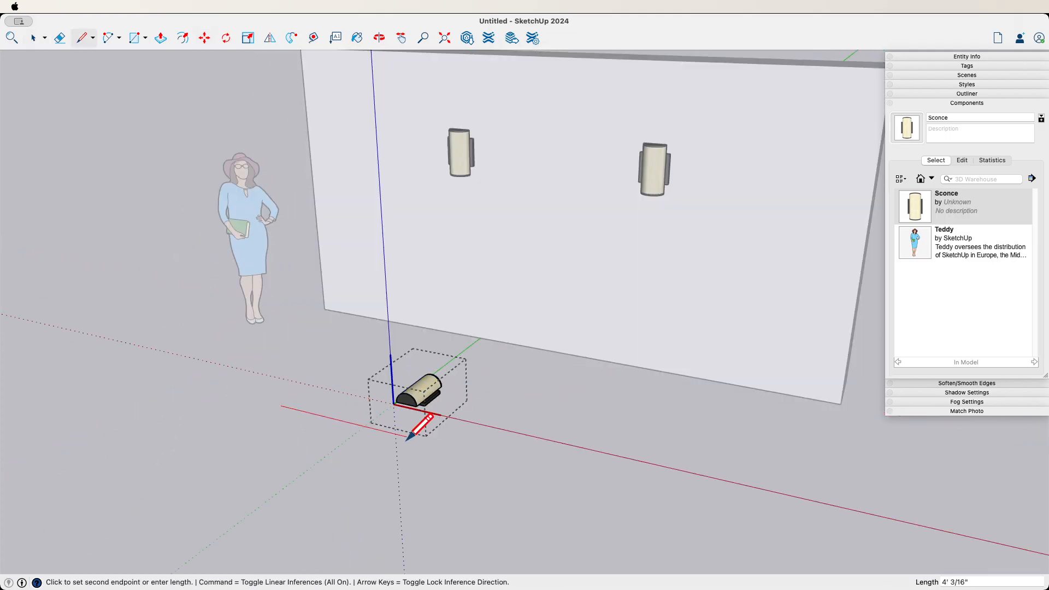
click(59, 38)
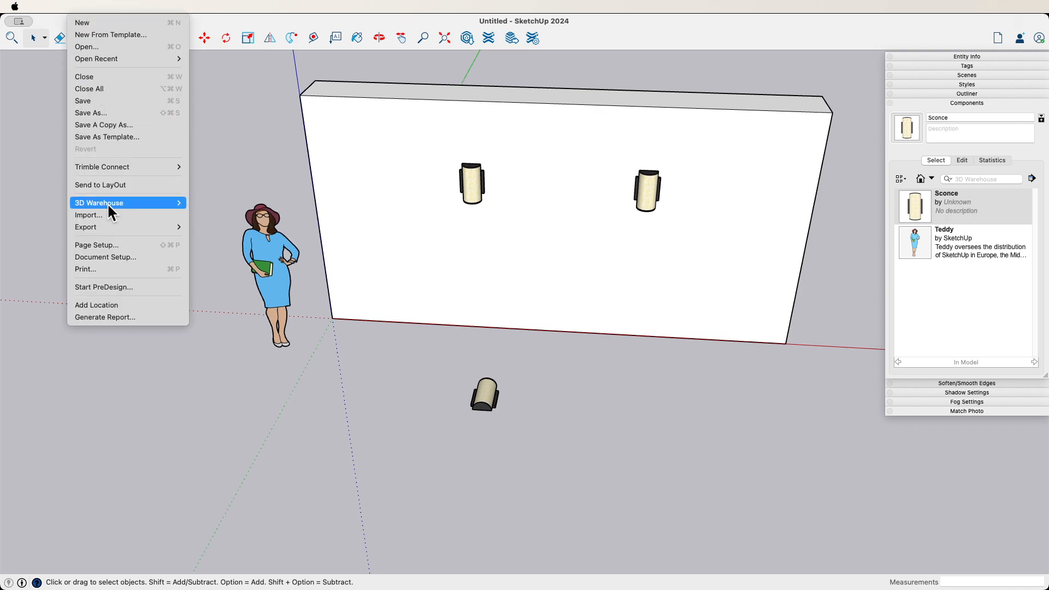
Import Wall Light.png from the Desktop as an image.
click(88, 215)
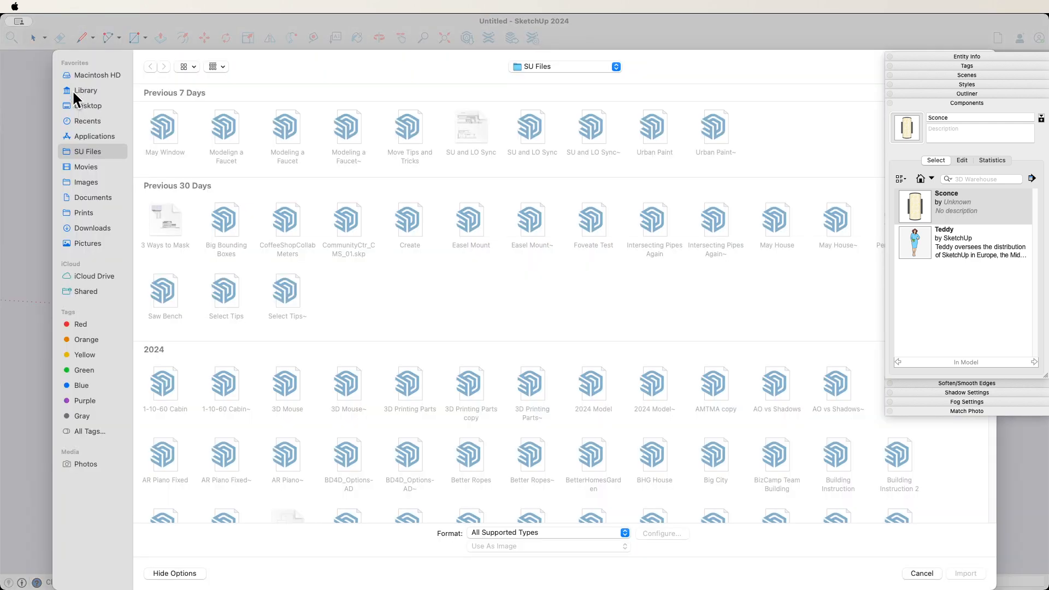
click(88, 105)
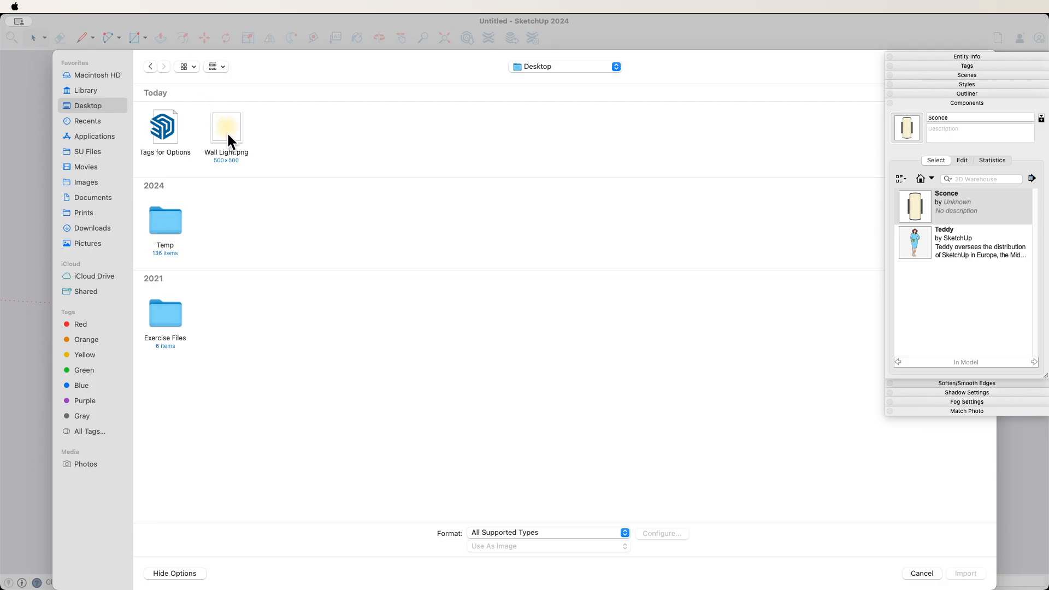
click(226, 127)
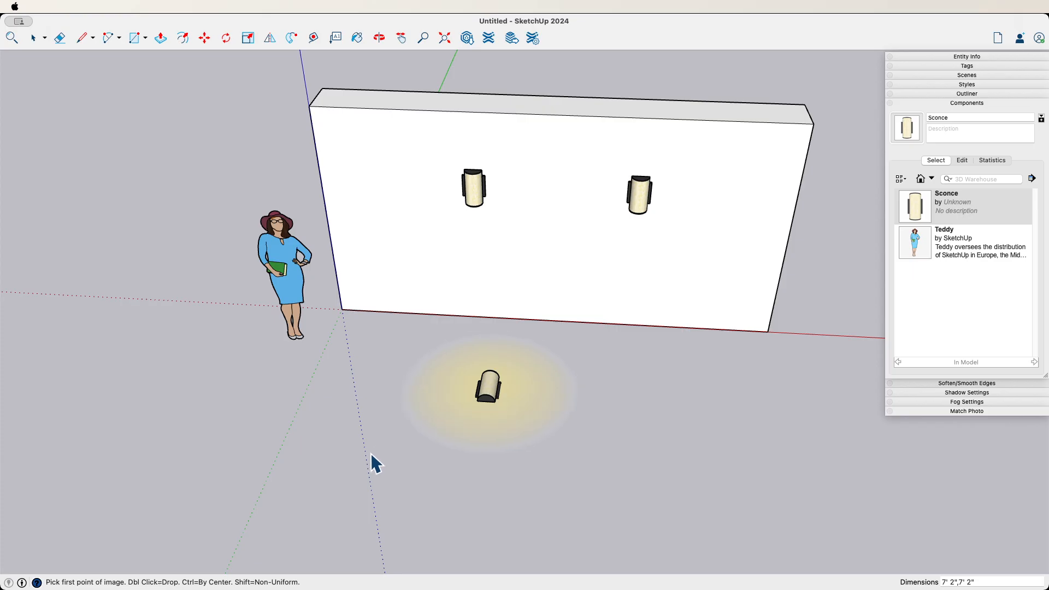
Anchor the Wall Light glow image flat on the ground around the sconce.
click(375, 463)
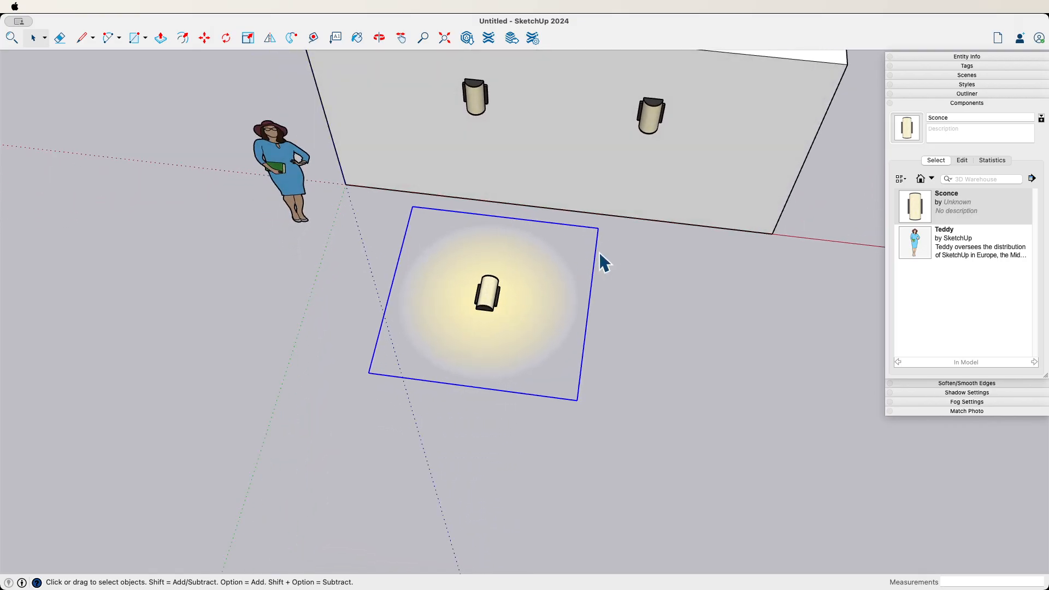
mouse_move(475, 239)
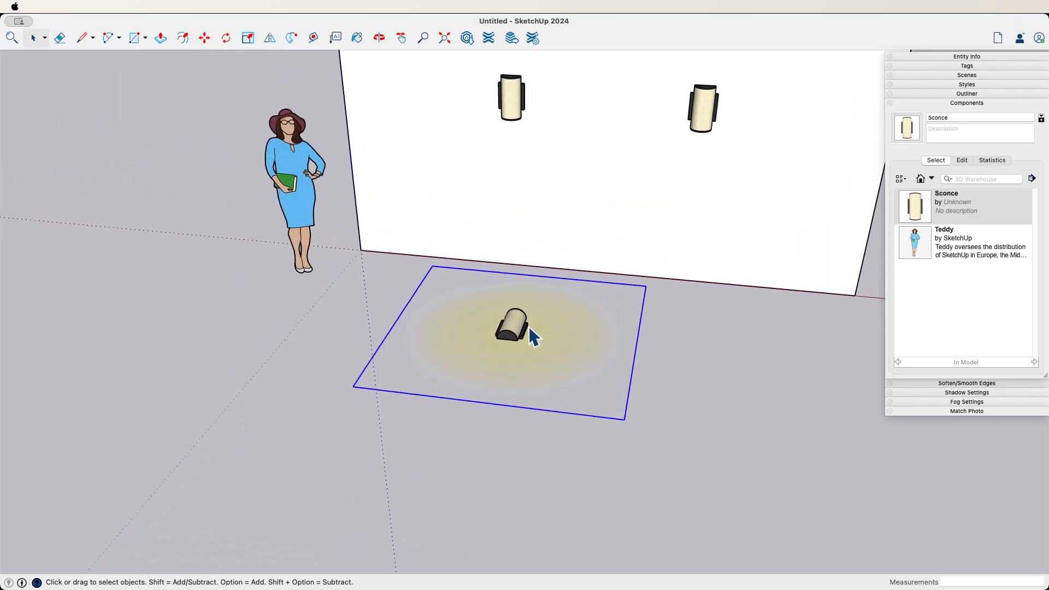
mouse_move(587, 359)
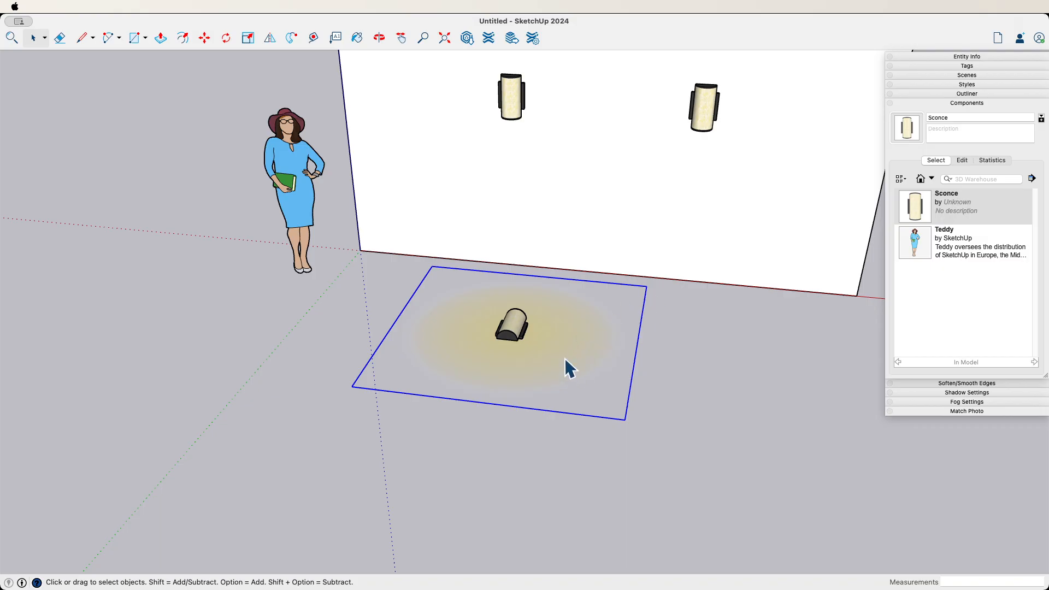
mouse_move(107, 10)
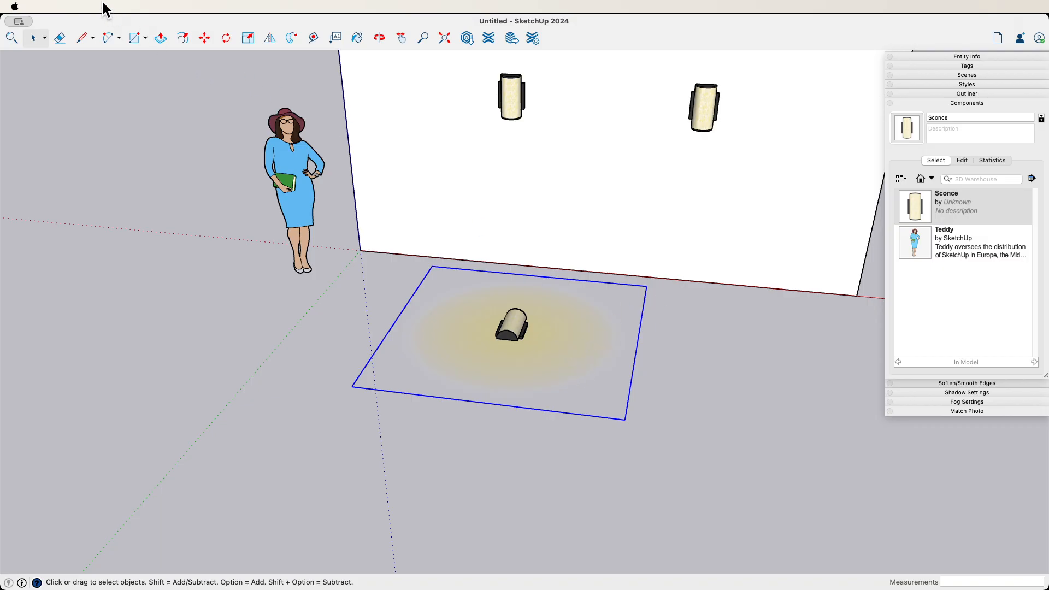
Cut the glow image, paste it in place inside the ground sconce, then exit.
click(566, 361)
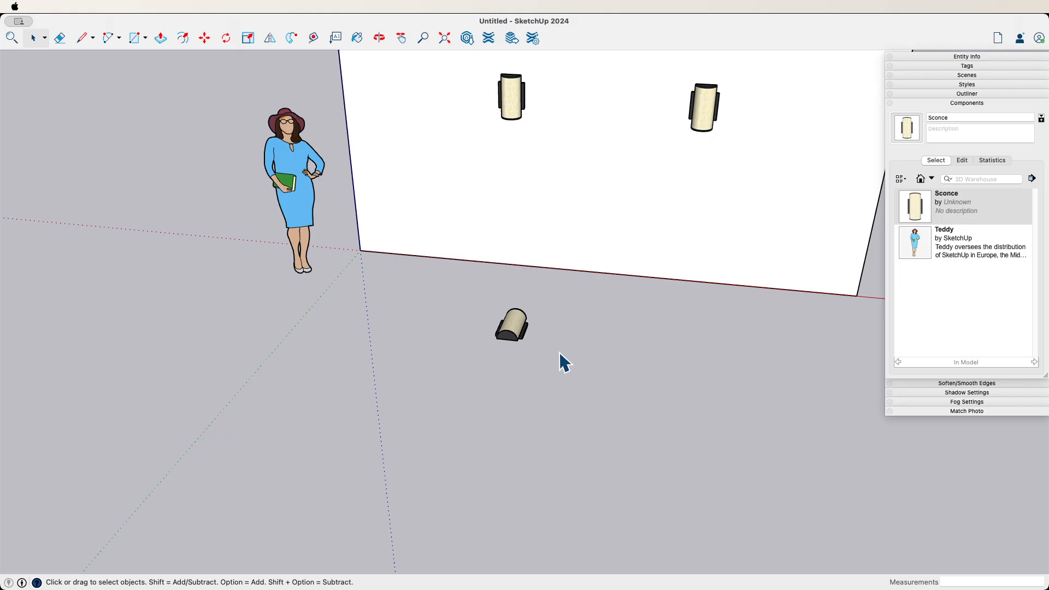
click(512, 327)
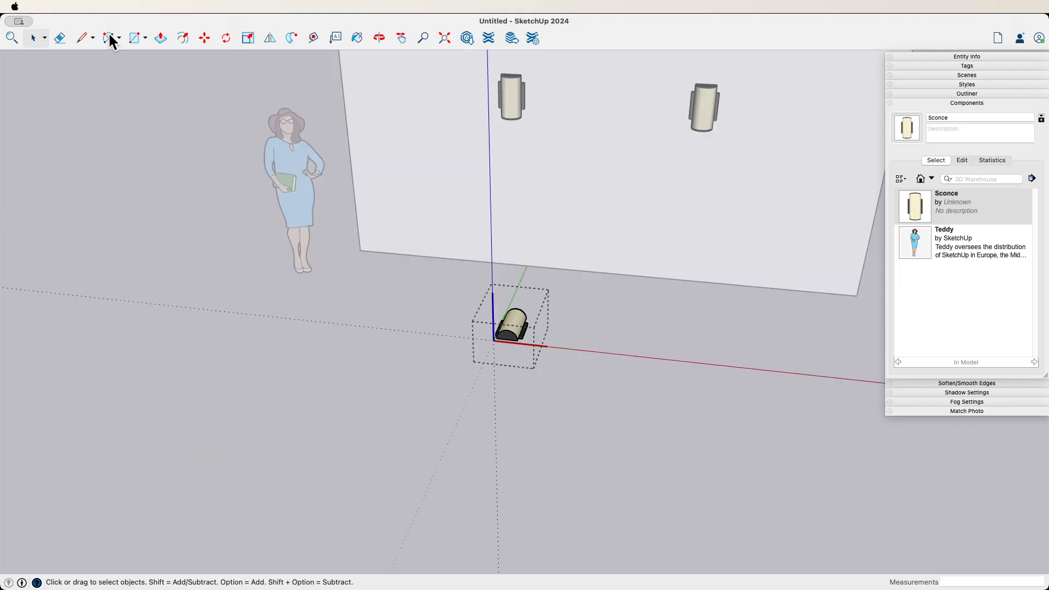
mouse_move(127, 100)
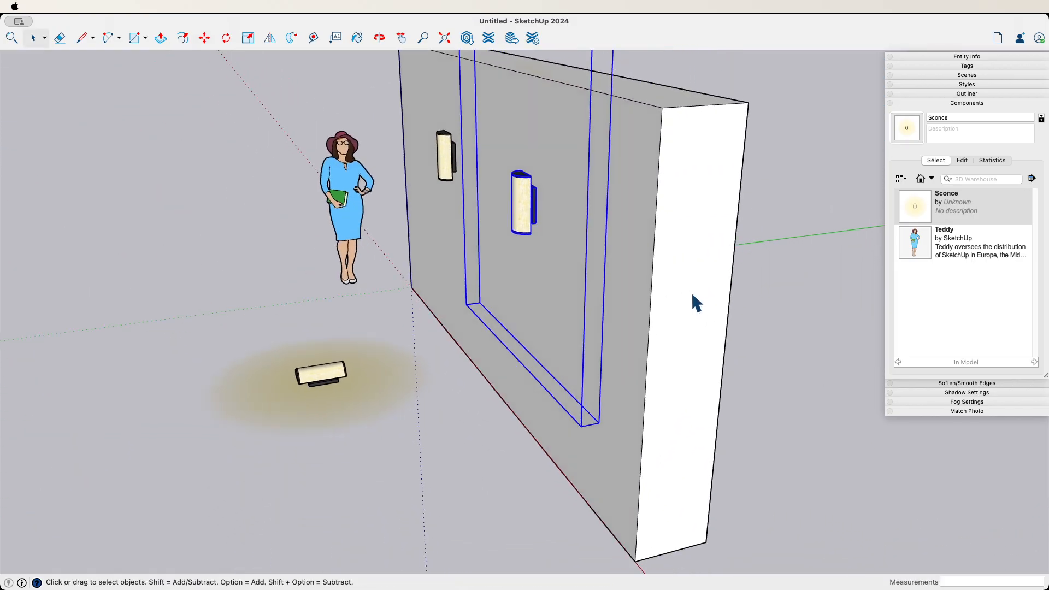
click(204, 38)
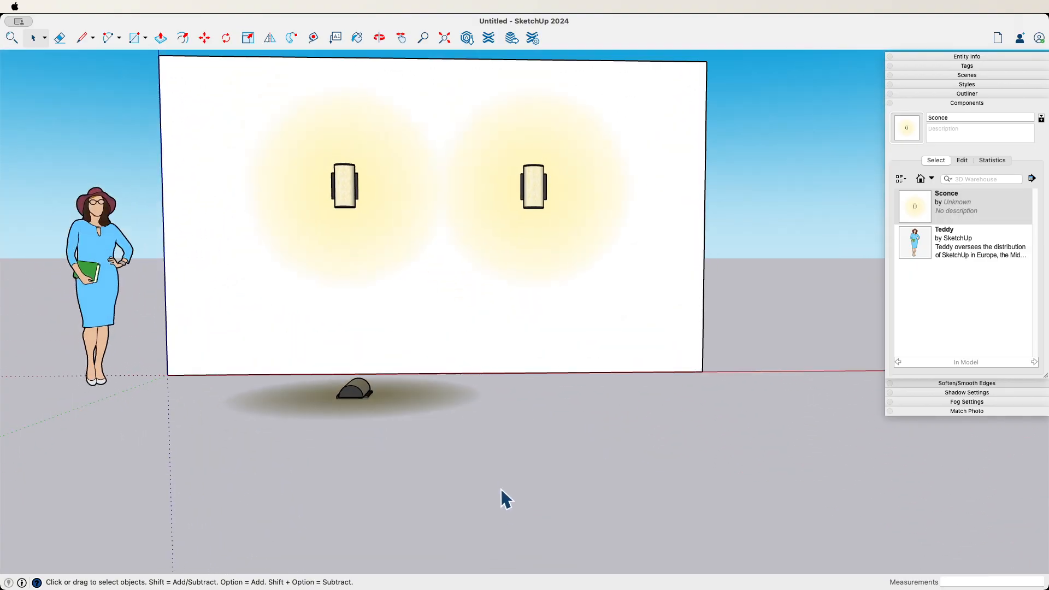
Zoom in on the grounded sconce and its glow image.
scroll(up, 3)
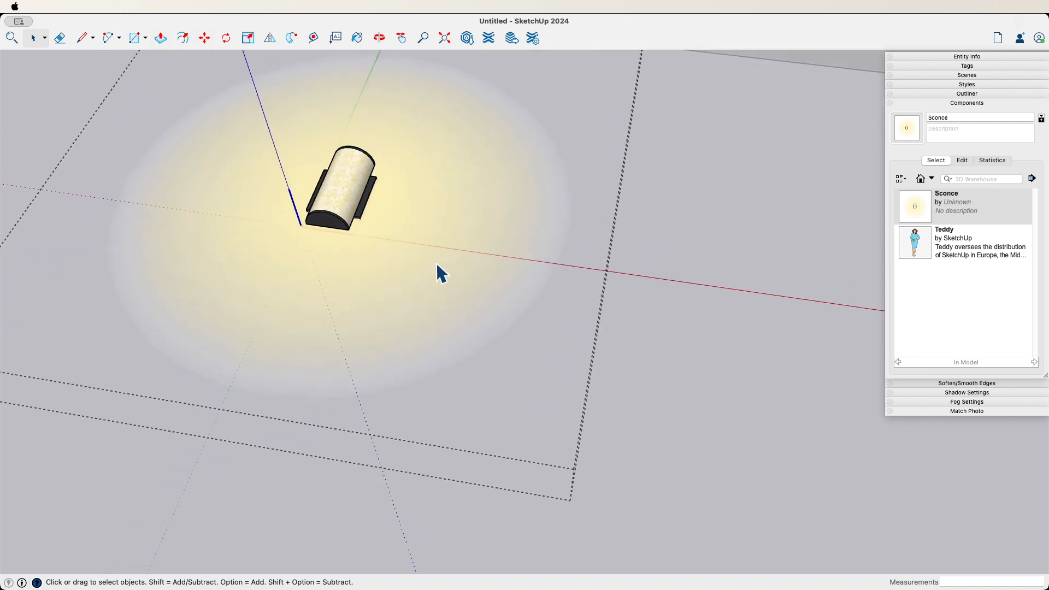
scroll(up, 3)
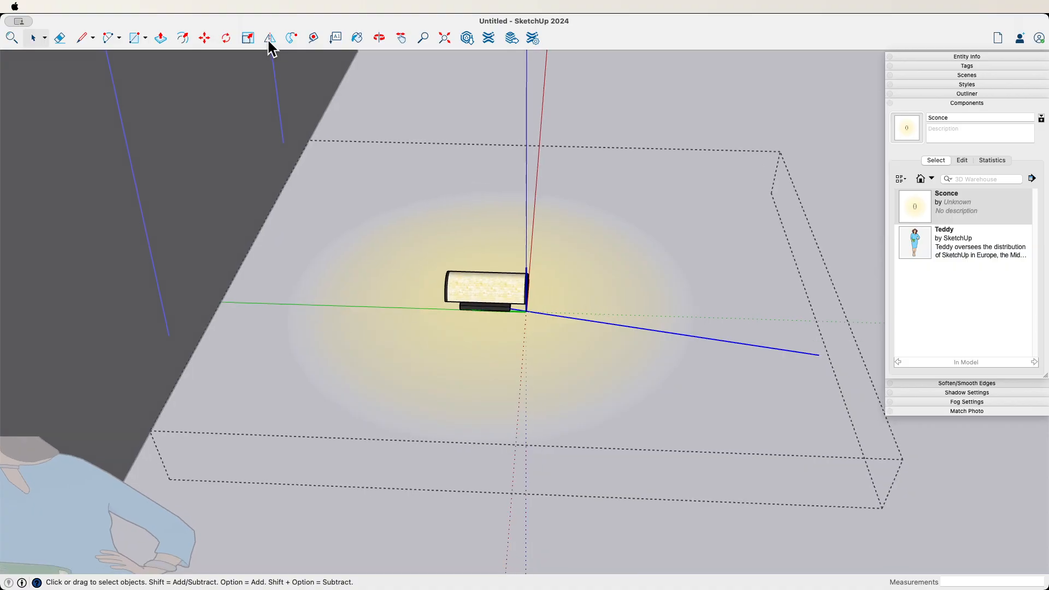
Lay out angled light-spread lines with the Protractor, then explode the glow image.
click(269, 38)
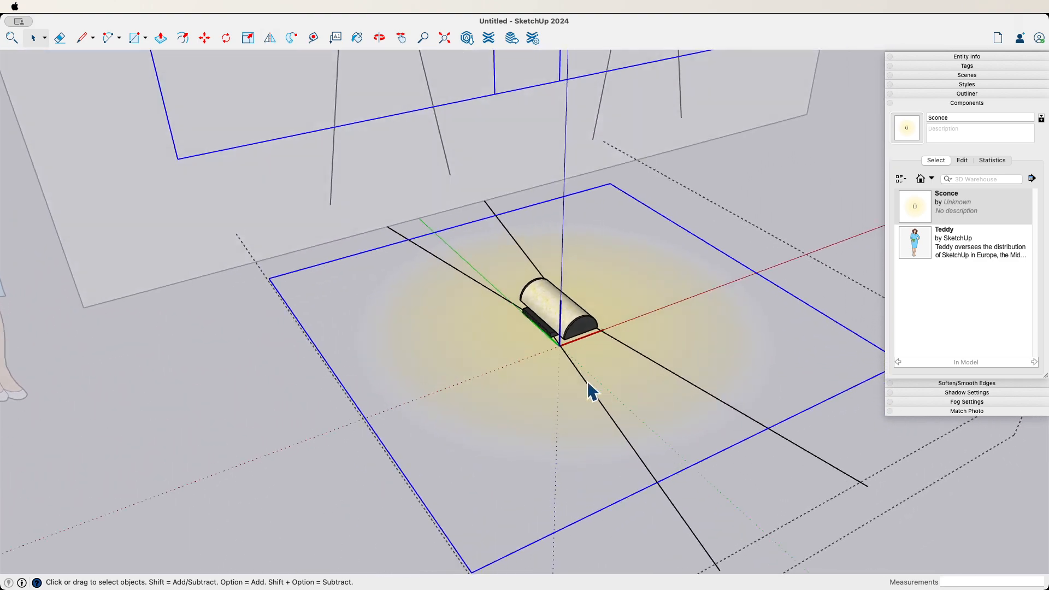
right_click(589, 391)
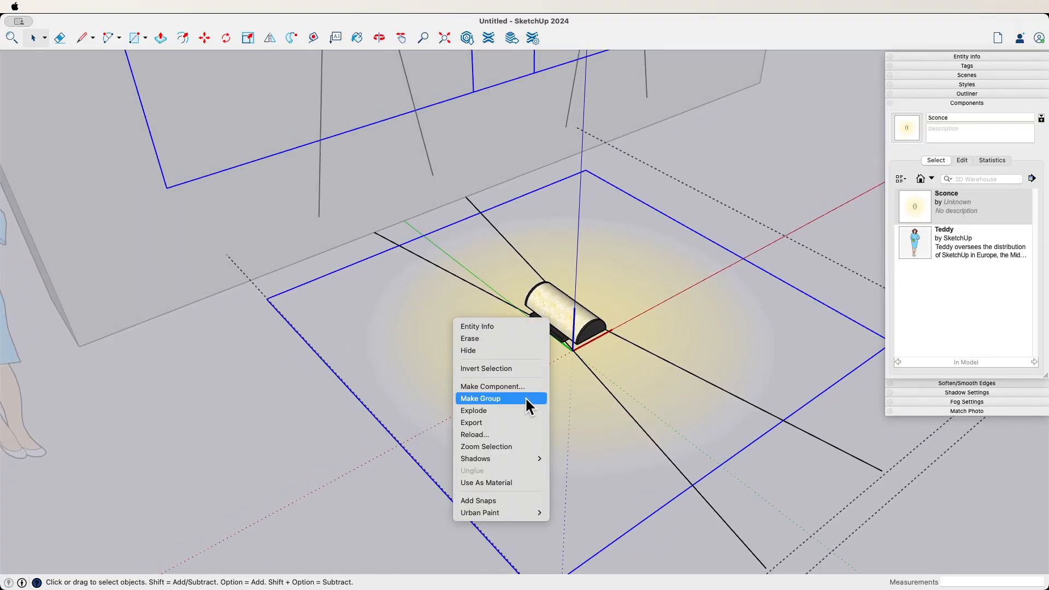
click(479, 398)
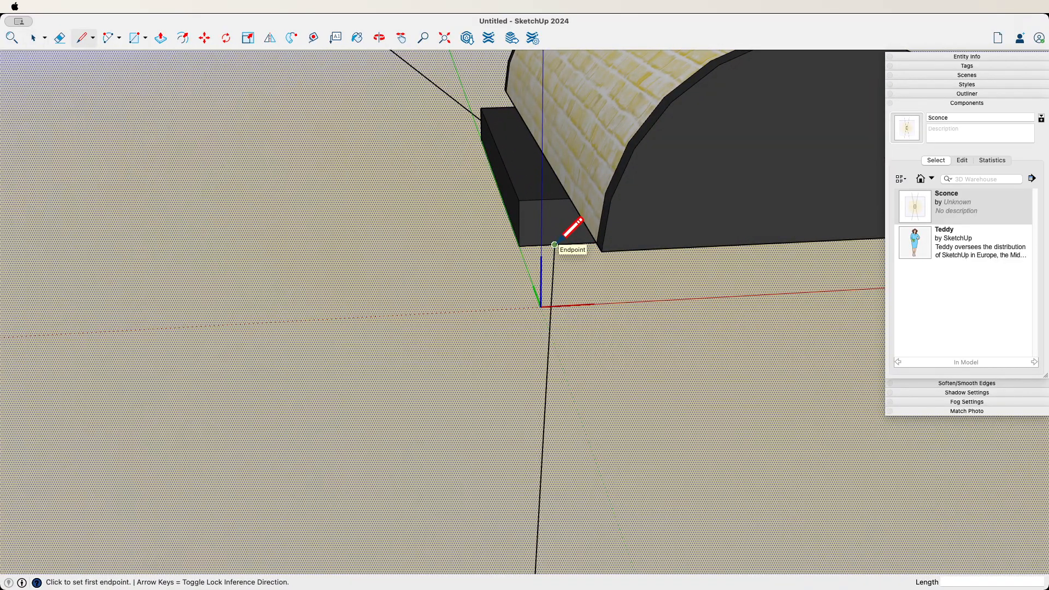
Start a line at the sconce's base corner across the glow surface.
click(554, 244)
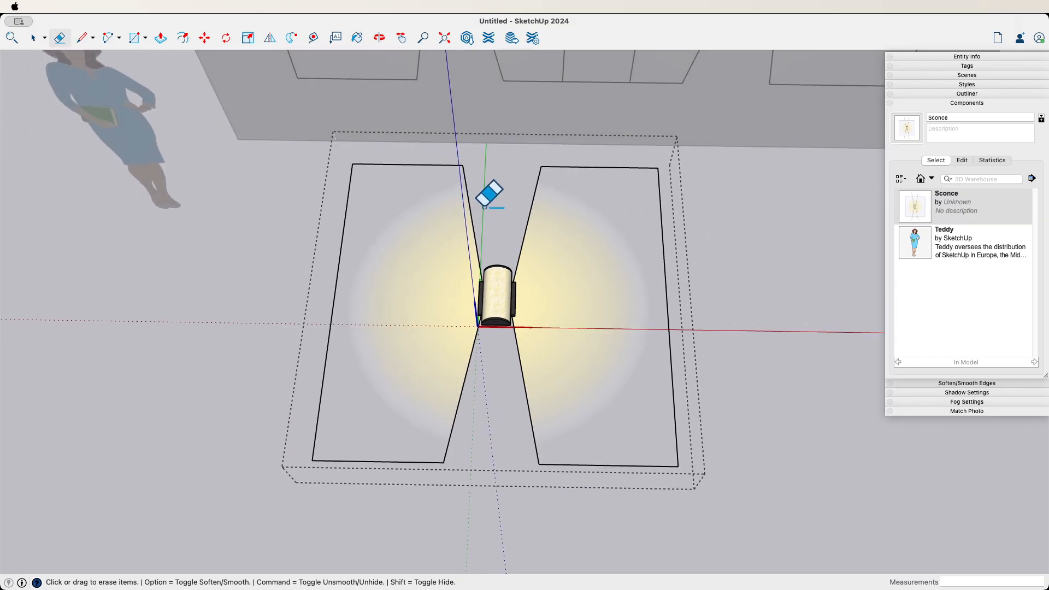
mouse_move(505, 177)
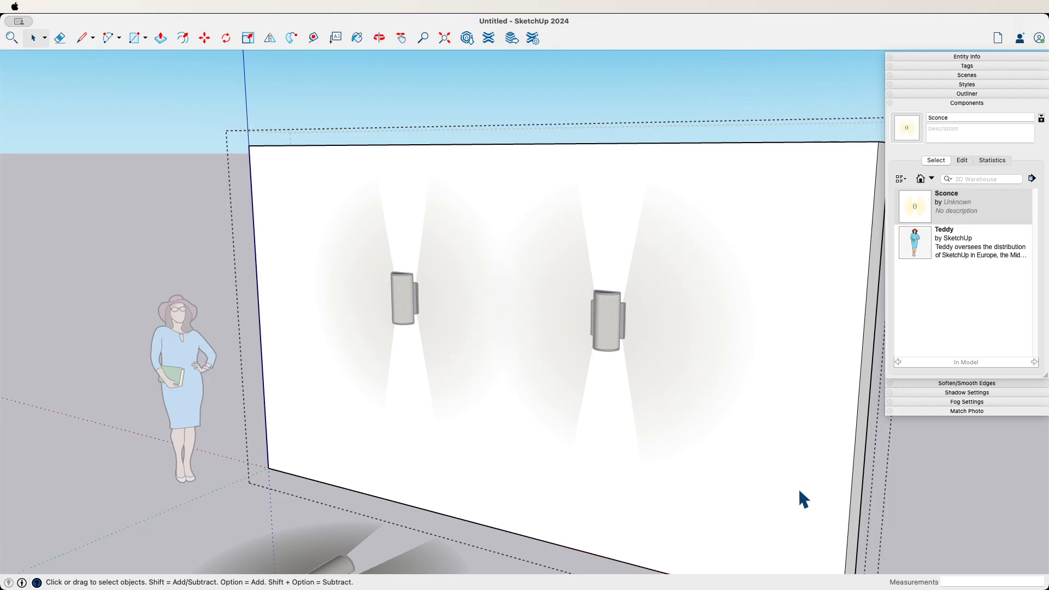
Exit the sconce component and pick up the left wall sconce to move it.
click(356, 38)
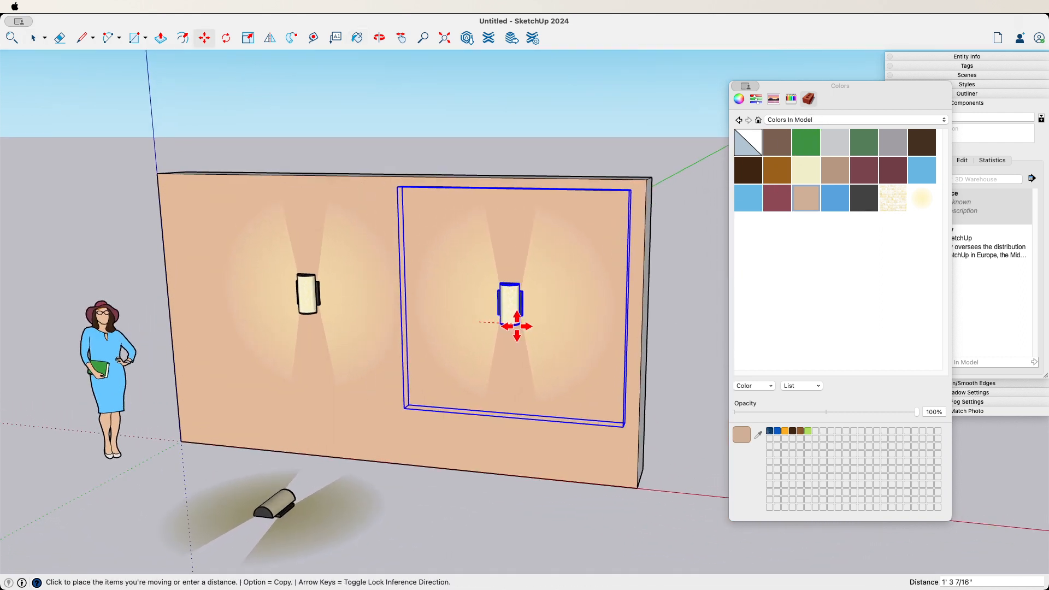
click(516, 326)
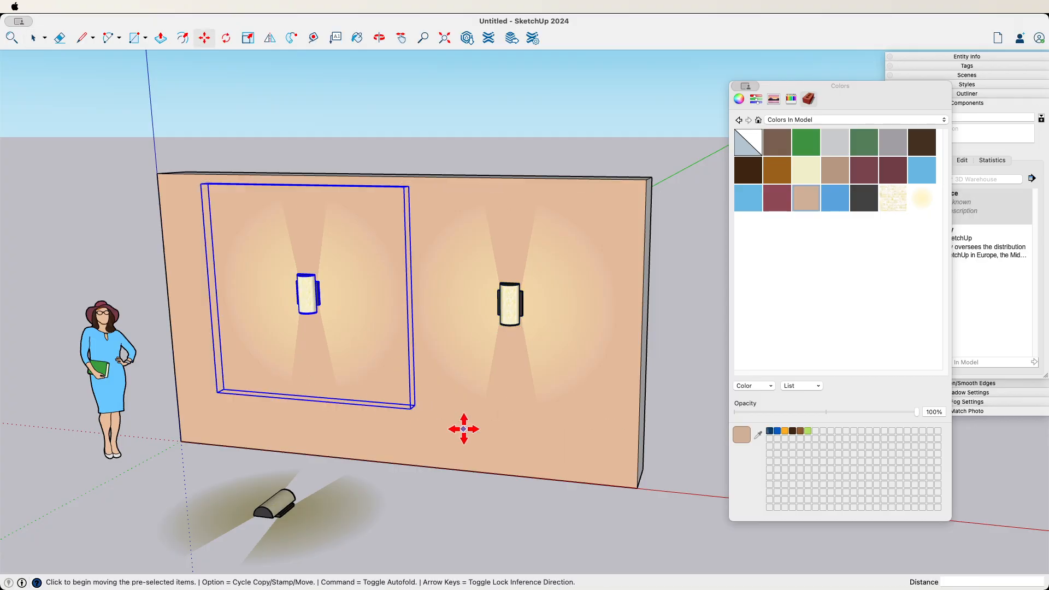